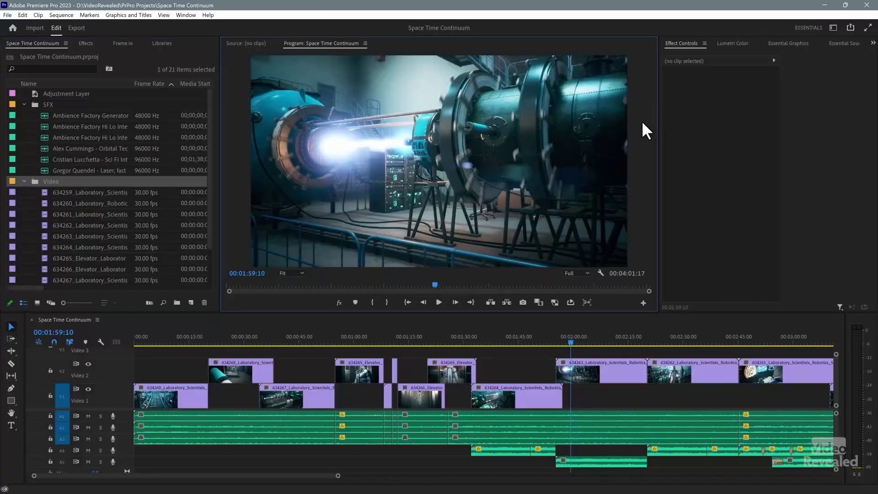
mouse_move(498, 341)
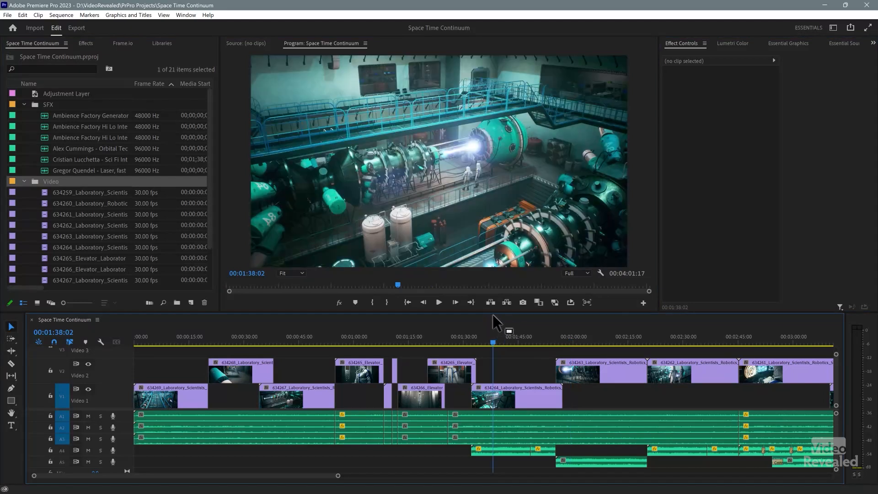
mouse_move(191, 437)
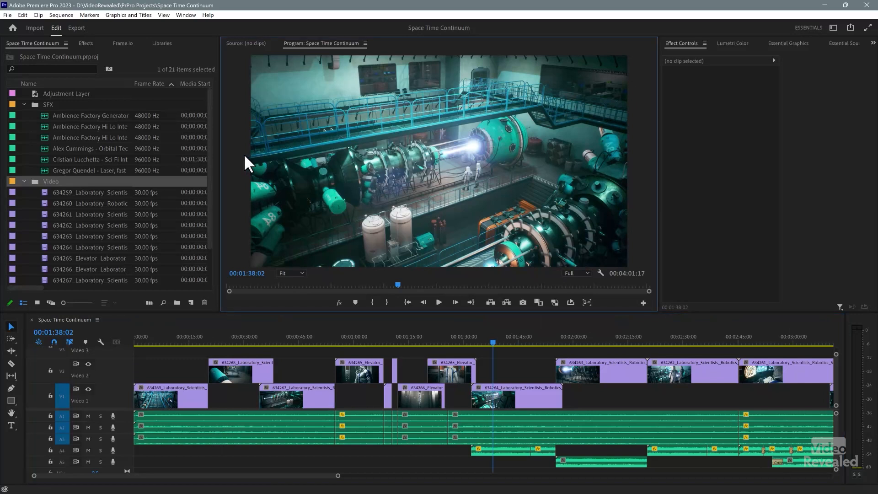
mouse_move(453, 134)
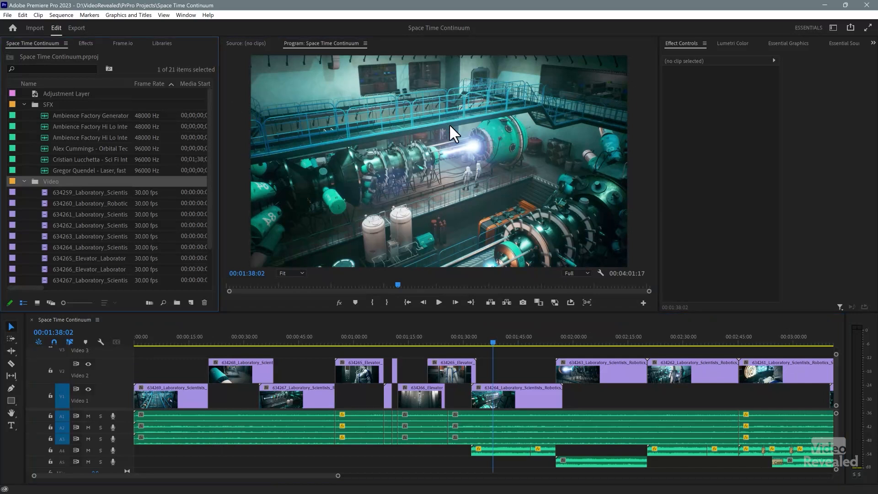
mouse_move(186, 330)
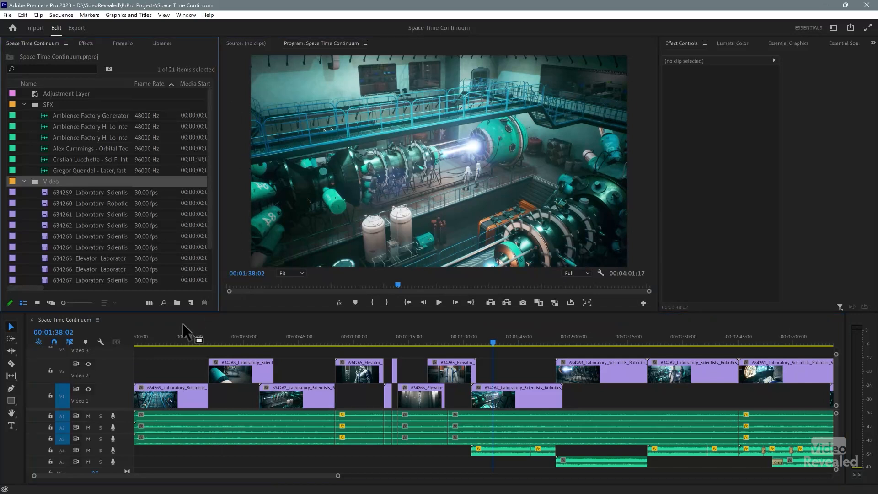
mouse_move(106, 330)
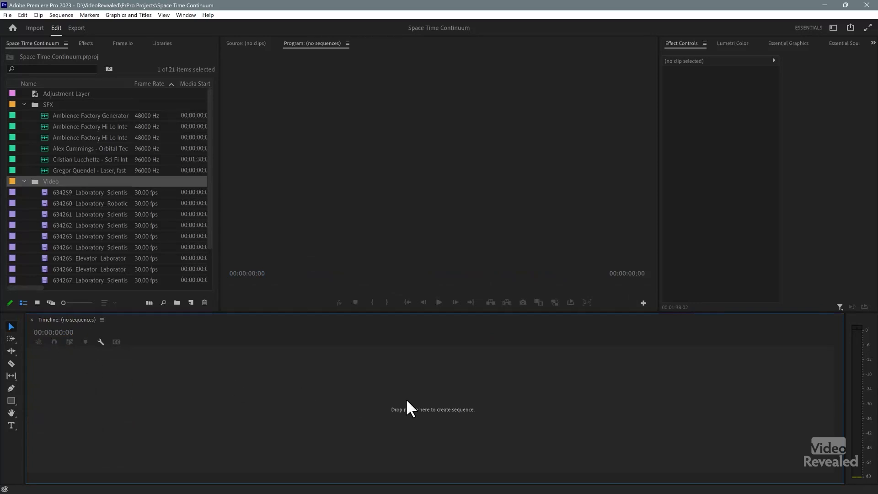
mouse_move(103, 327)
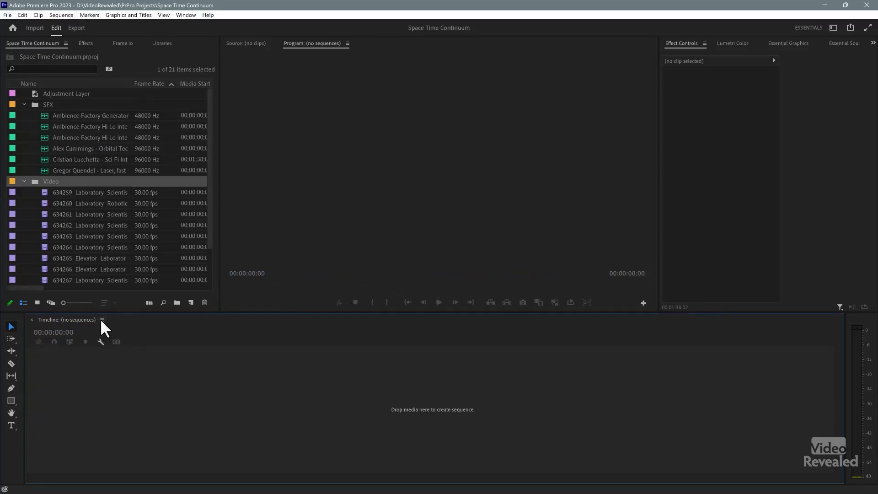
- Close the empty Timeline panel from its panel menu
click(101, 320)
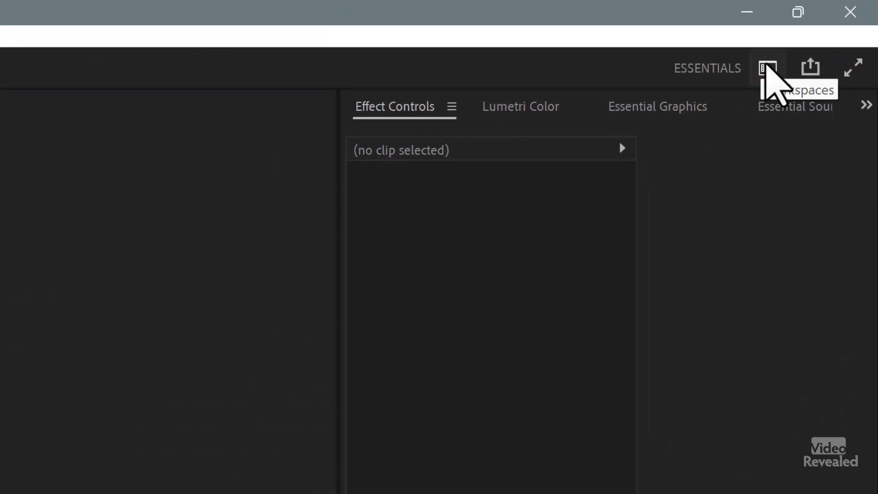
- Bring up the Window menu listing the panels that can be shown or hidden
click(767, 66)
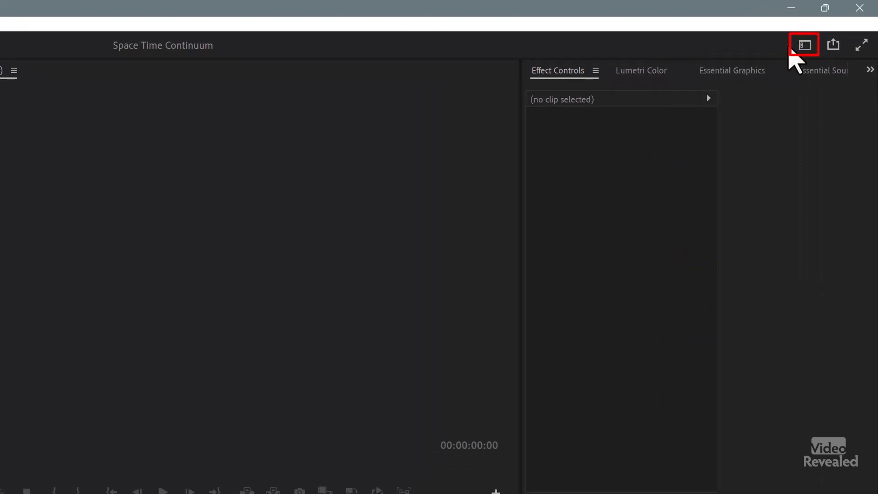
mouse_move(804, 44)
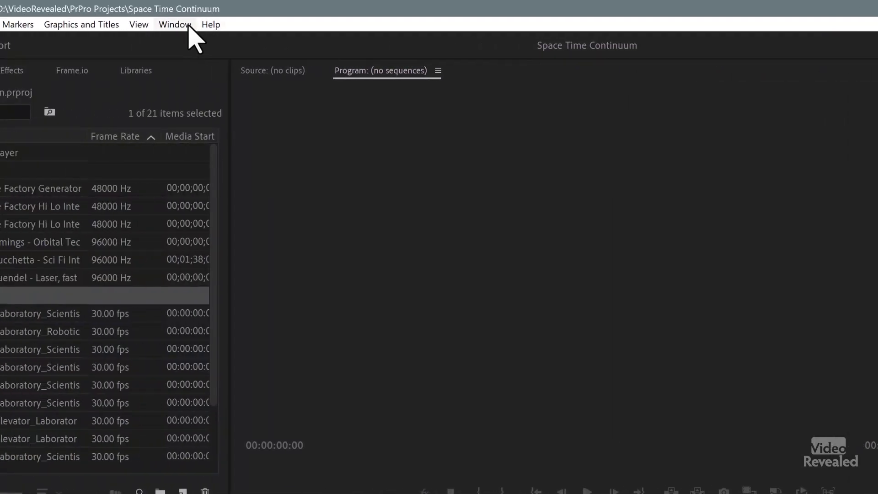
click(174, 24)
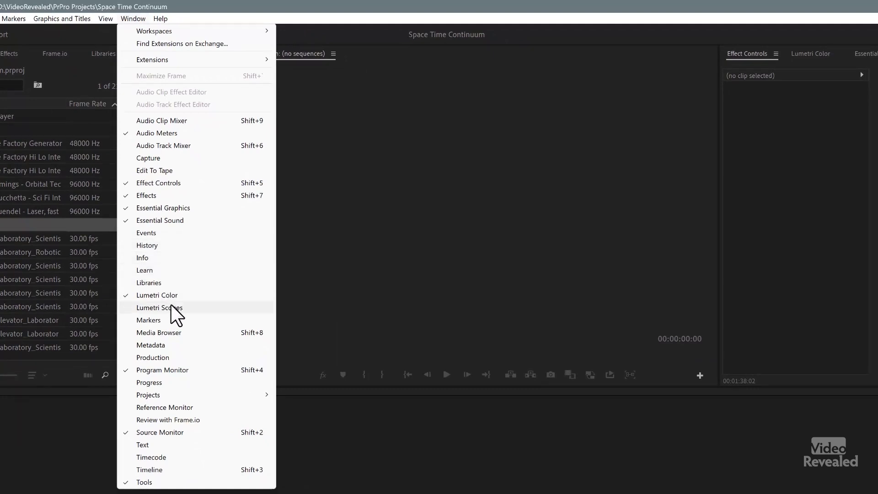
mouse_move(182, 422)
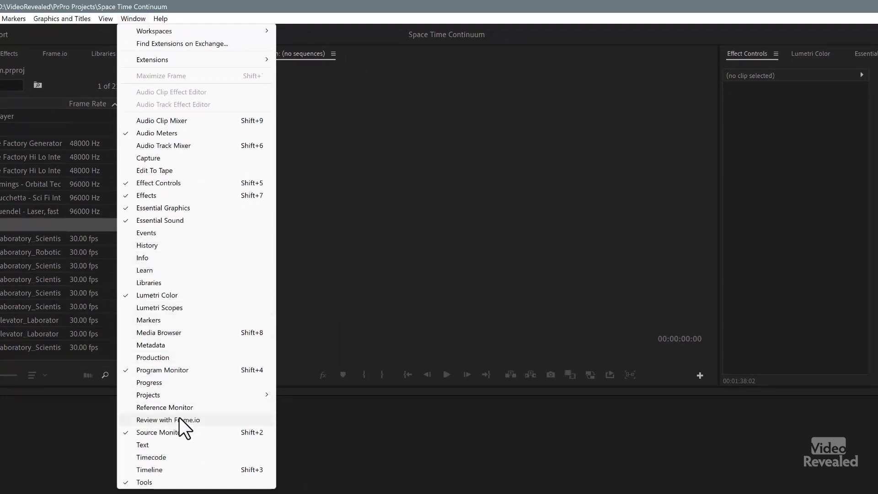
mouse_move(169, 475)
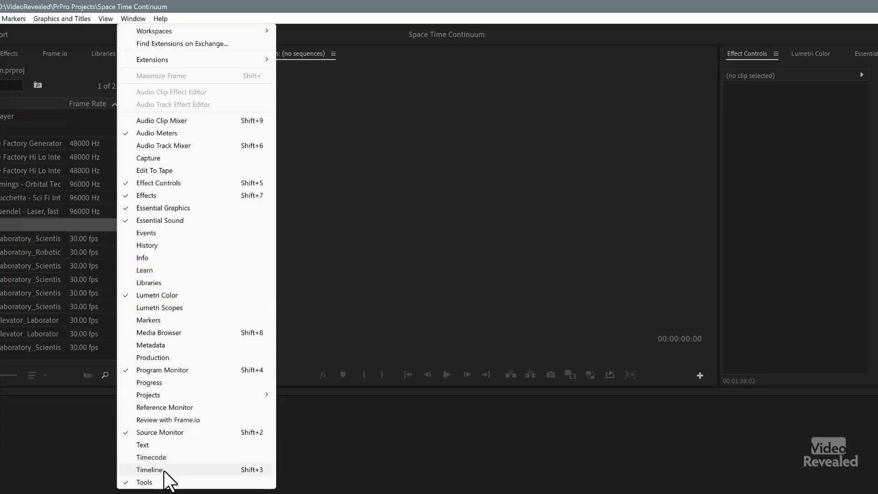
- Reopen the Timeline panel at the bottom beside the audio meters
click(149, 469)
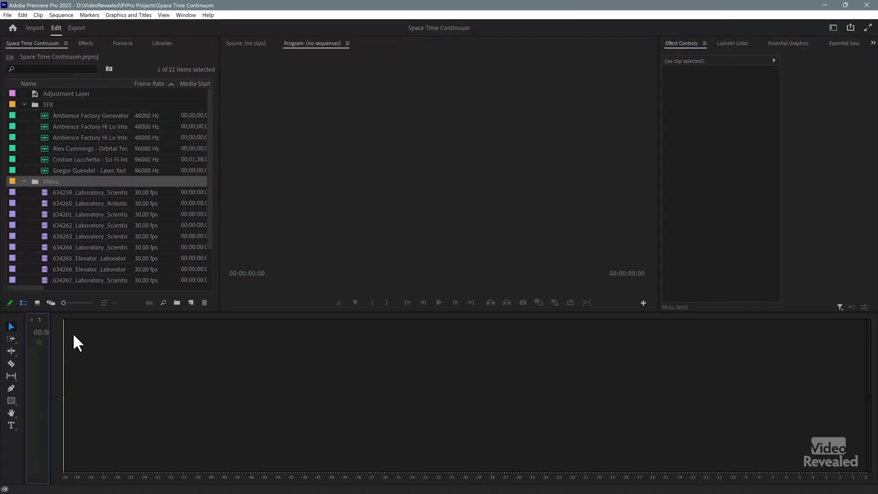
mouse_move(45, 329)
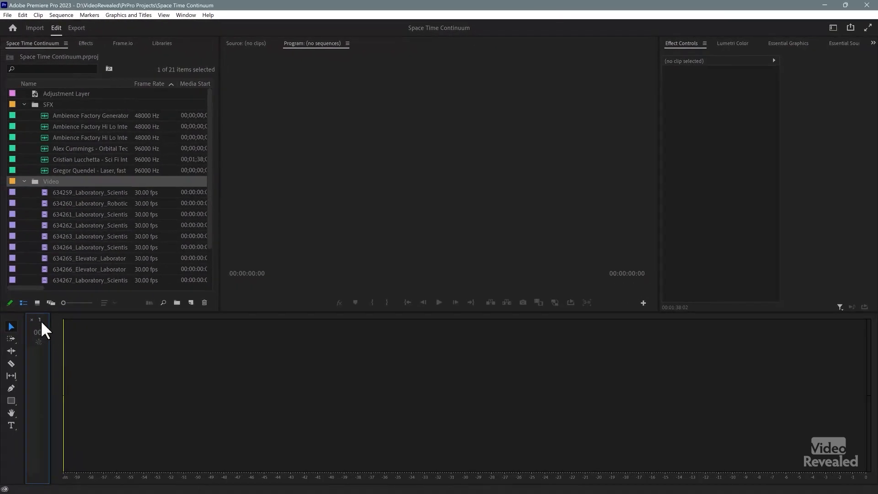
mouse_move(175, 358)
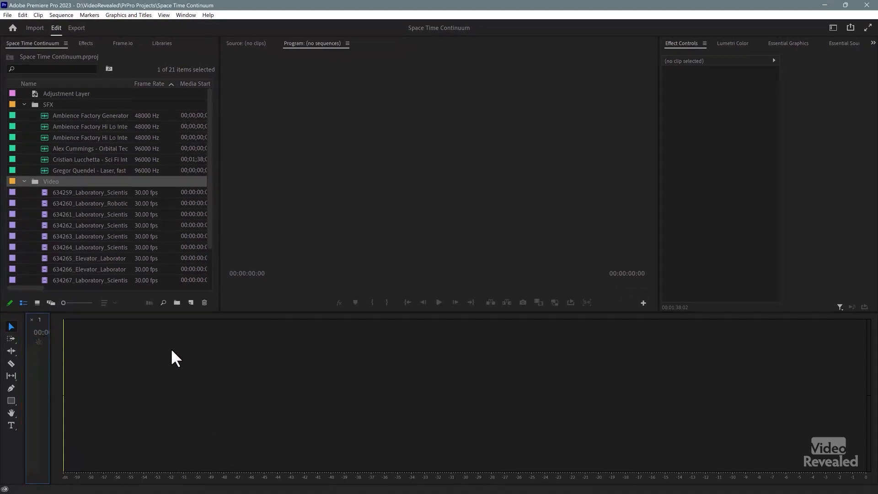
mouse_move(417, 371)
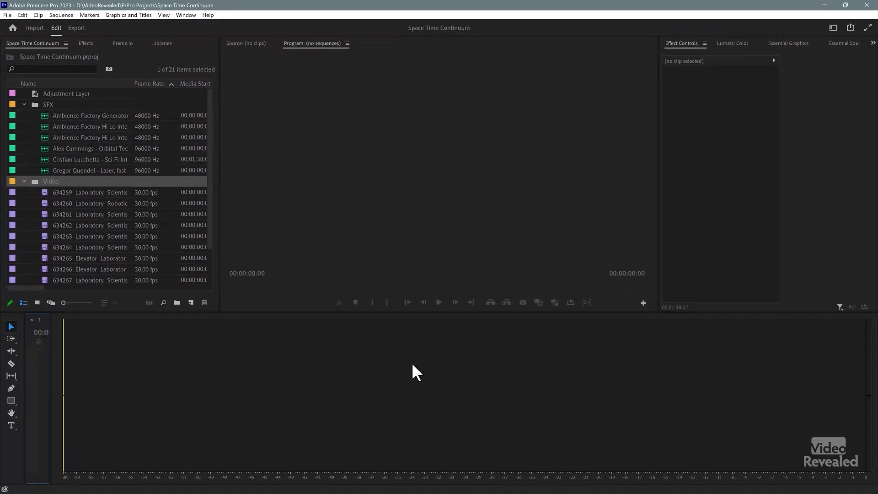
mouse_move(52, 378)
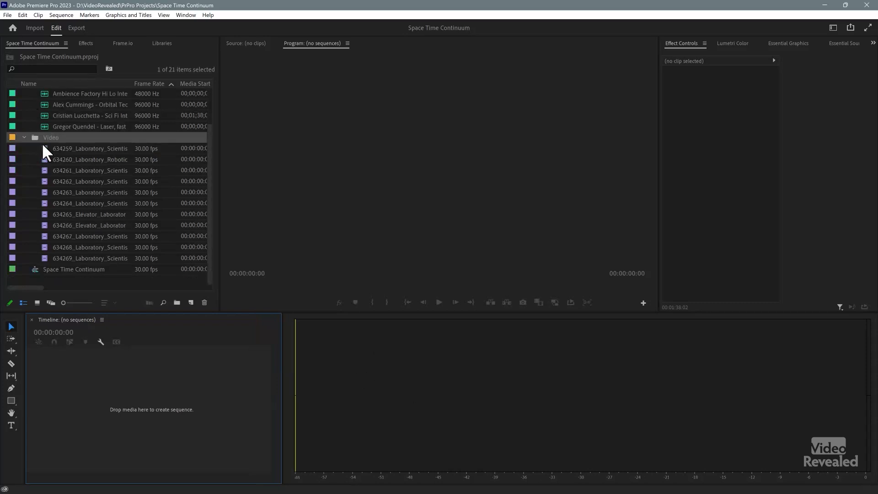
- Open the Space Time Continuum sequence from the Project panel into the Timeline
click(73, 269)
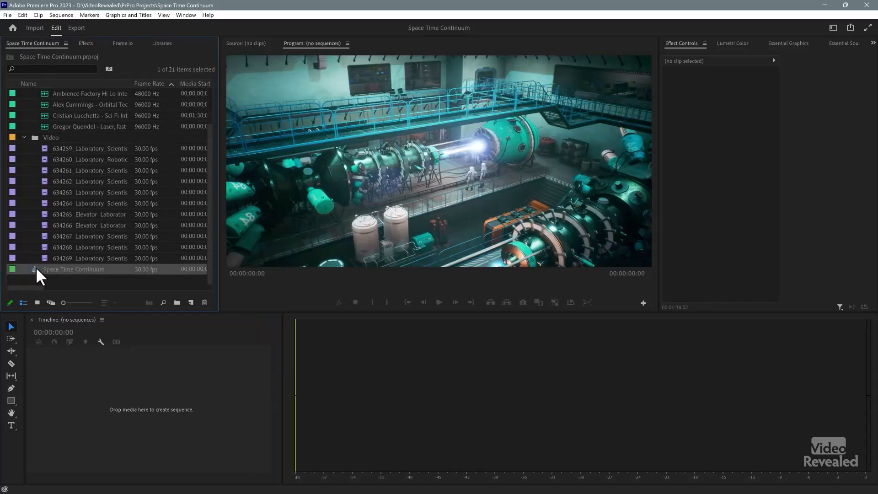
double_click(73, 268)
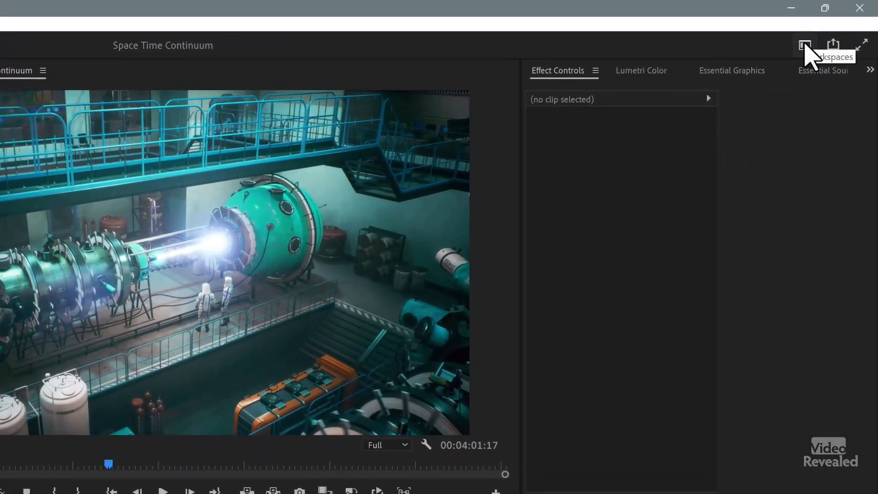
- Switch the interface to the Editing workspace layout
click(804, 45)
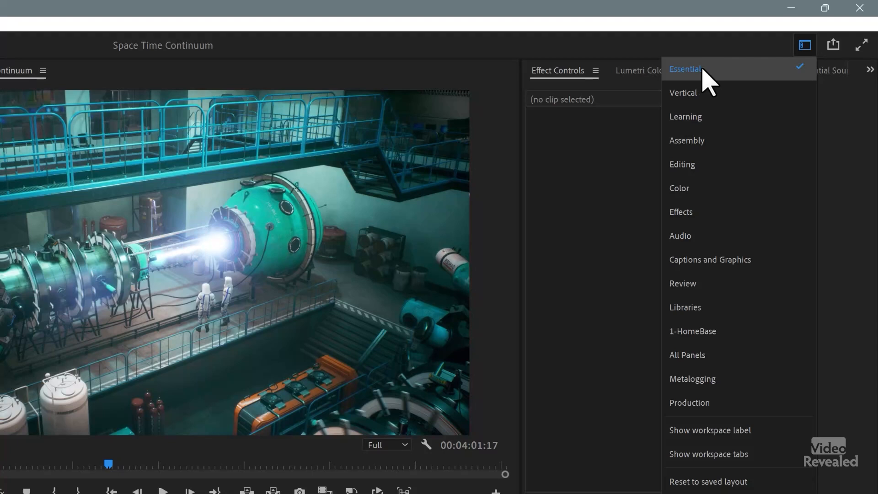
mouse_move(694, 164)
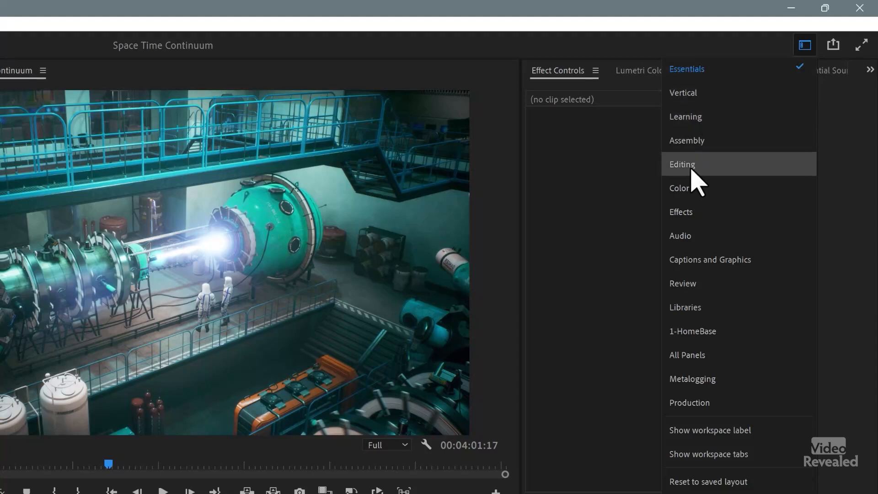
click(681, 163)
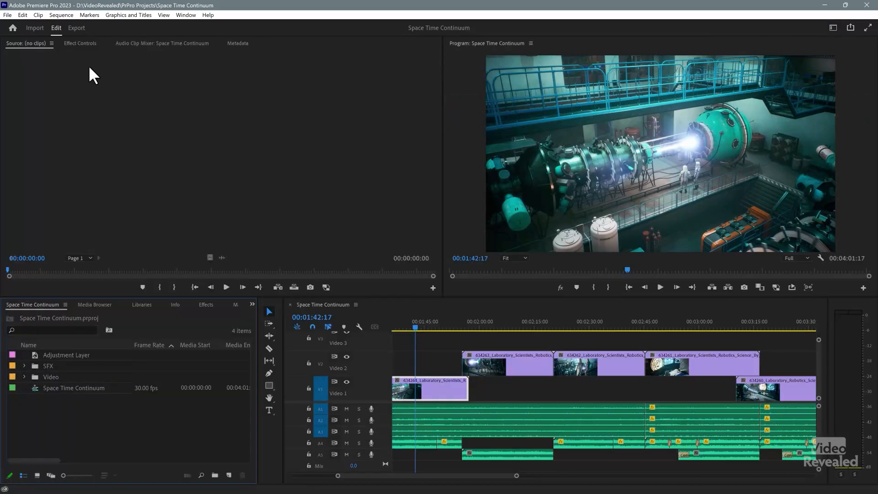
mouse_move(583, 156)
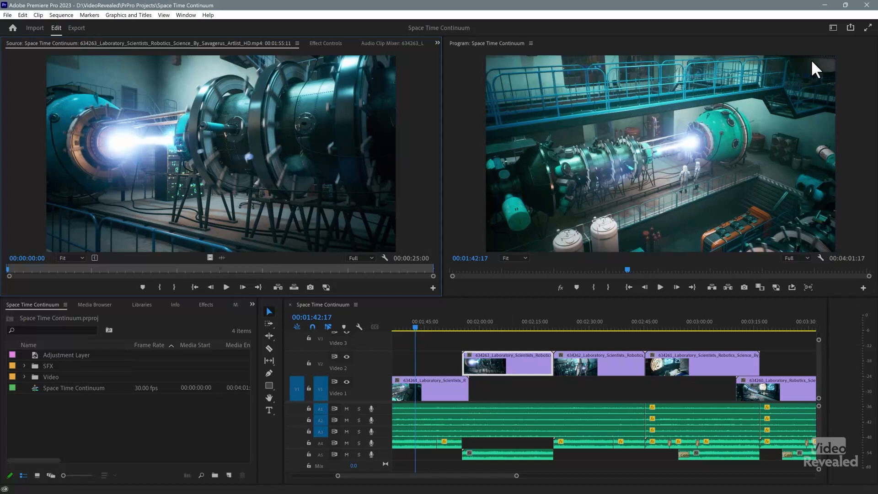
- Show the workspace layouts menu from the header bar
click(831, 28)
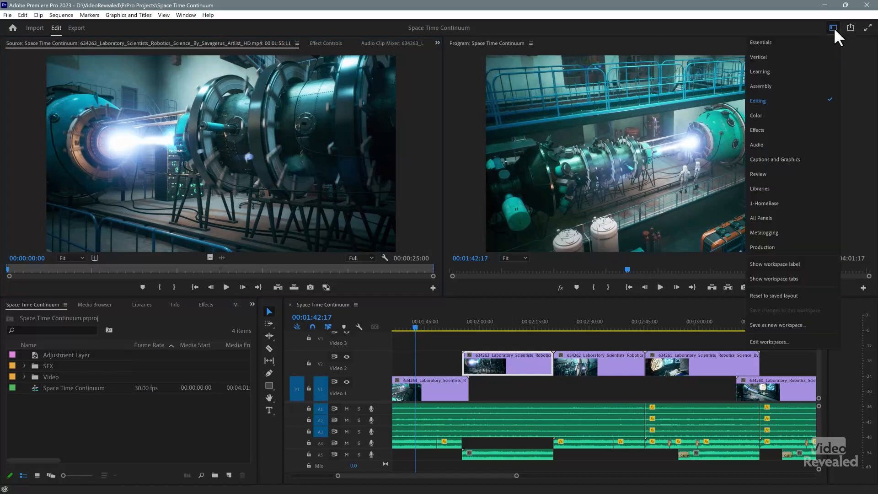
mouse_move(781, 42)
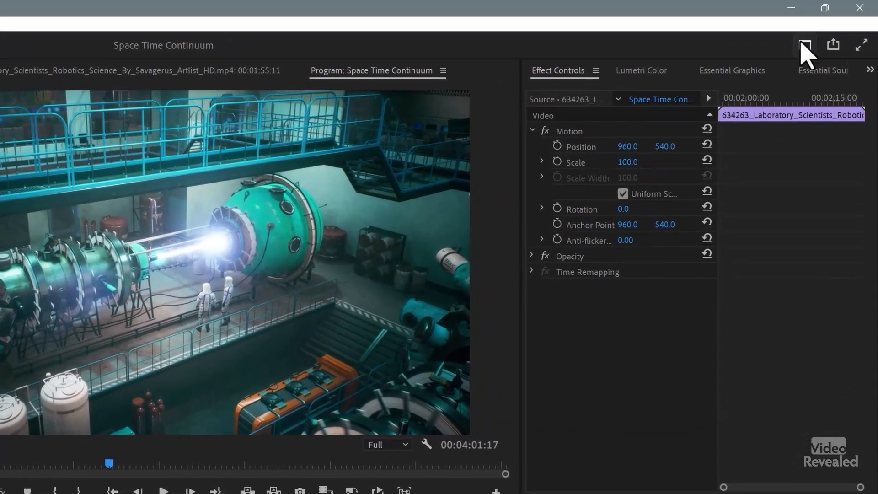
- Reset the Essentials workspace to its saved layout
click(805, 45)
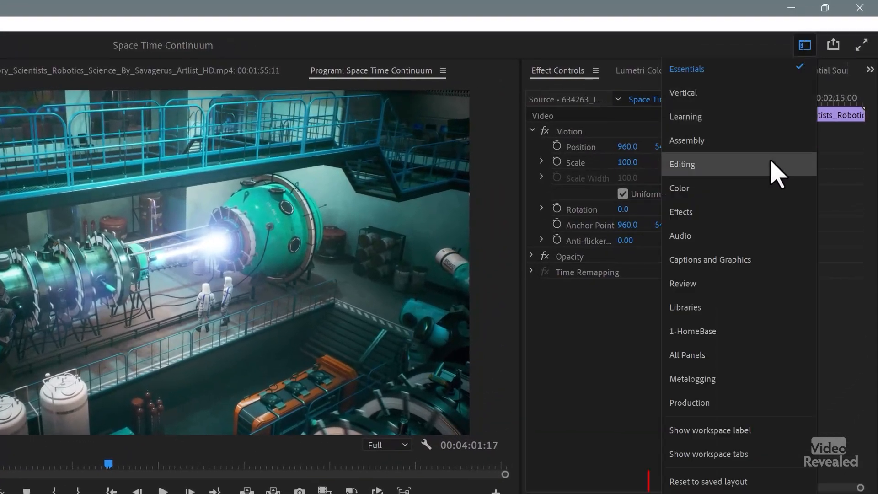
mouse_move(708, 481)
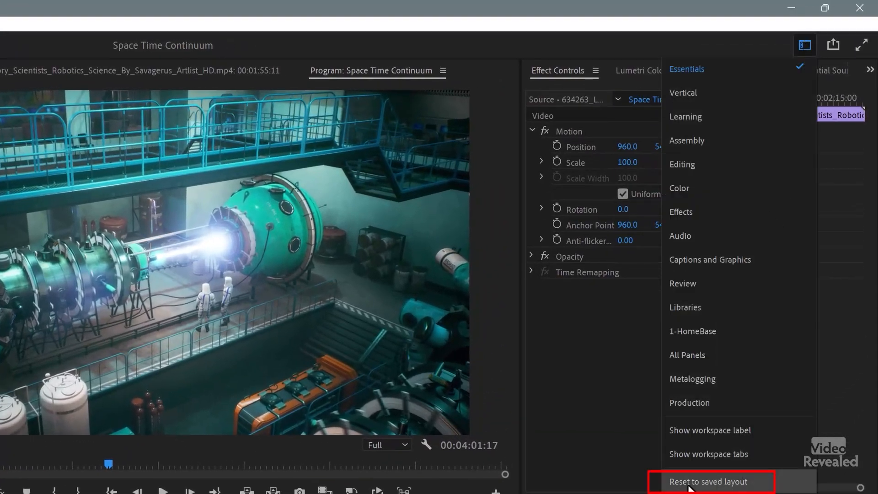
click(707, 482)
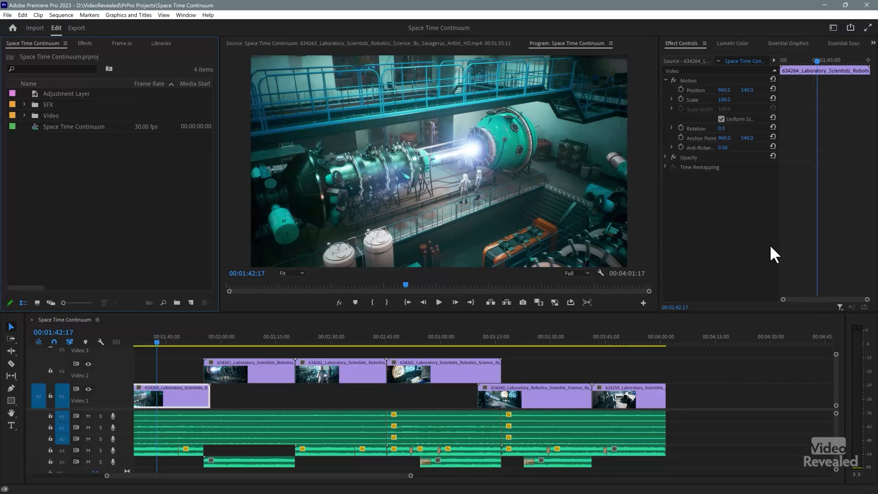
click(38, 396)
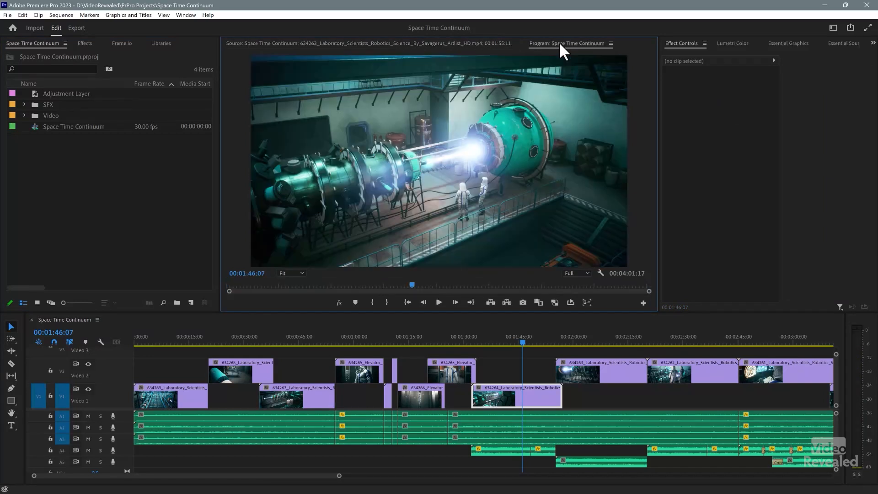
mouse_move(667, 53)
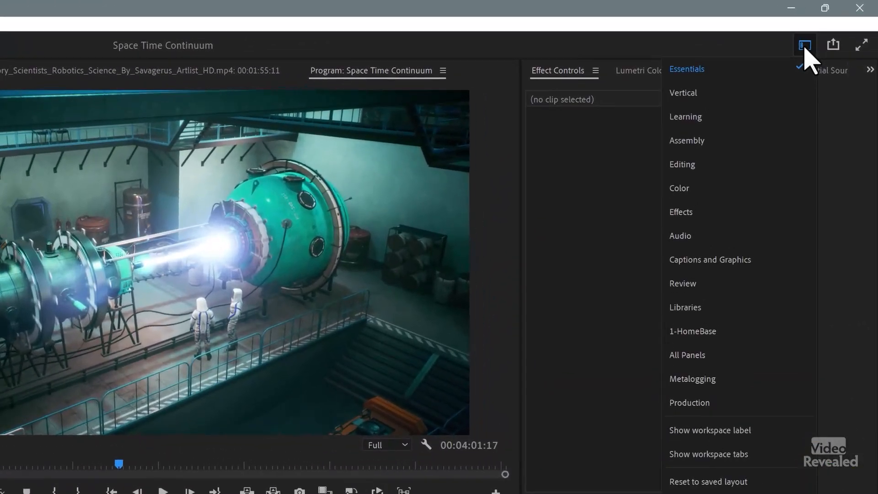
mouse_move(810, 121)
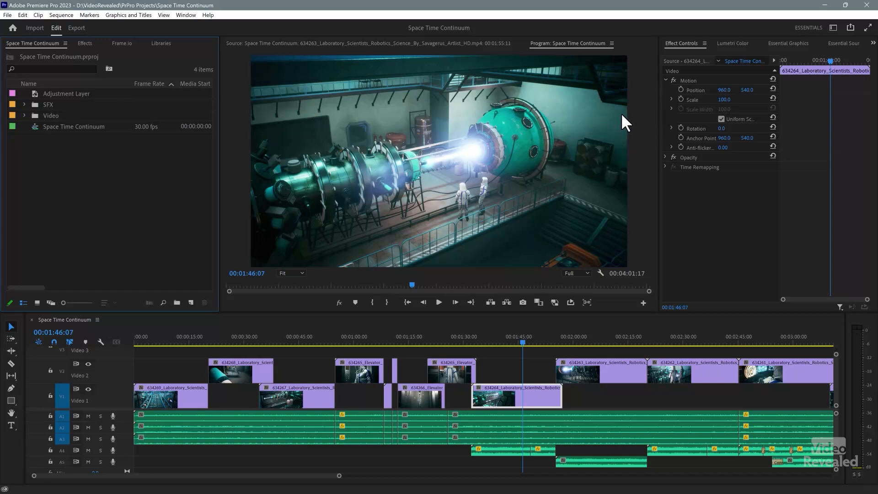
mouse_move(739, 50)
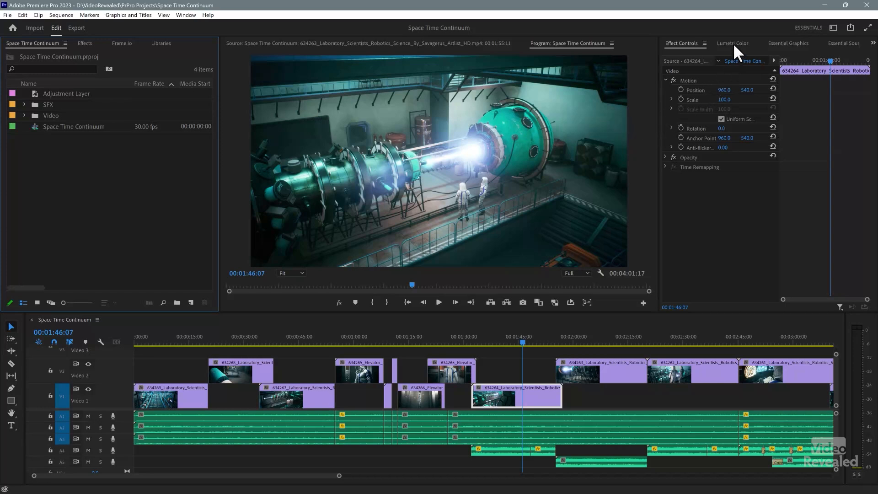
- Bring up the Lumetri Color panel for the selected laboratory clip
click(732, 43)
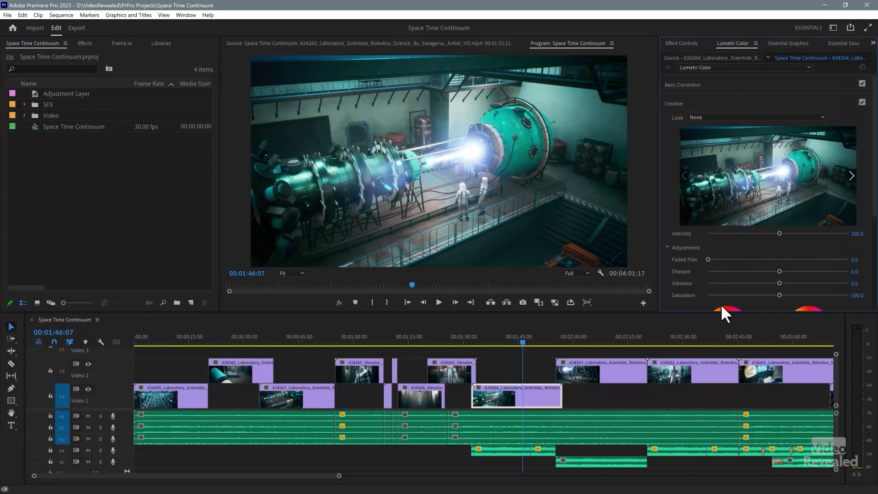
- Move the Lumetri Color panel into the Project, Effects and Libraries panel group
scroll(down, 3)
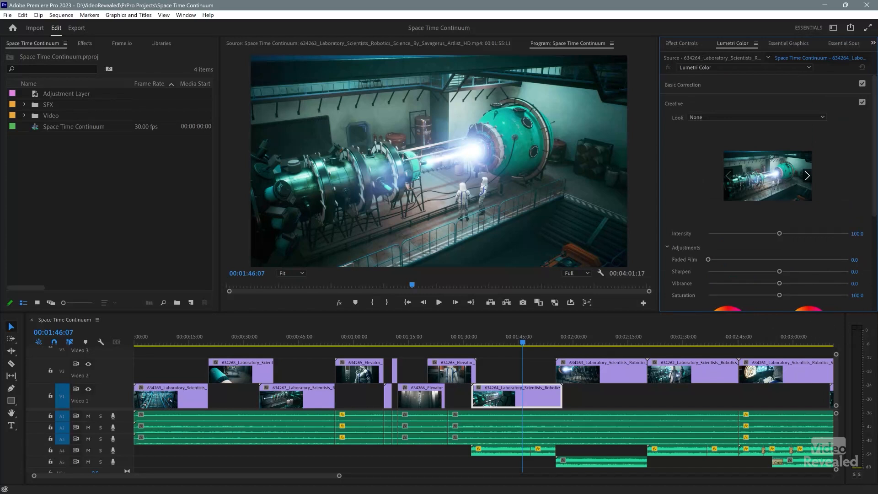
mouse_move(745, 49)
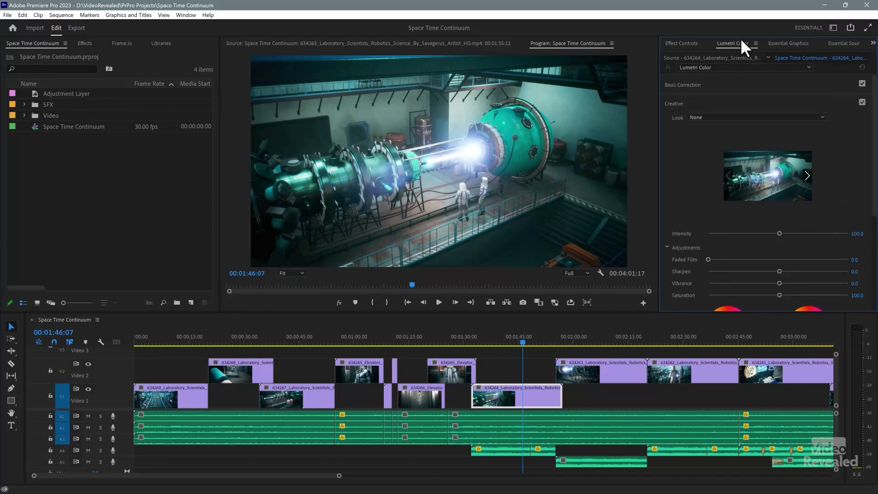
click(680, 43)
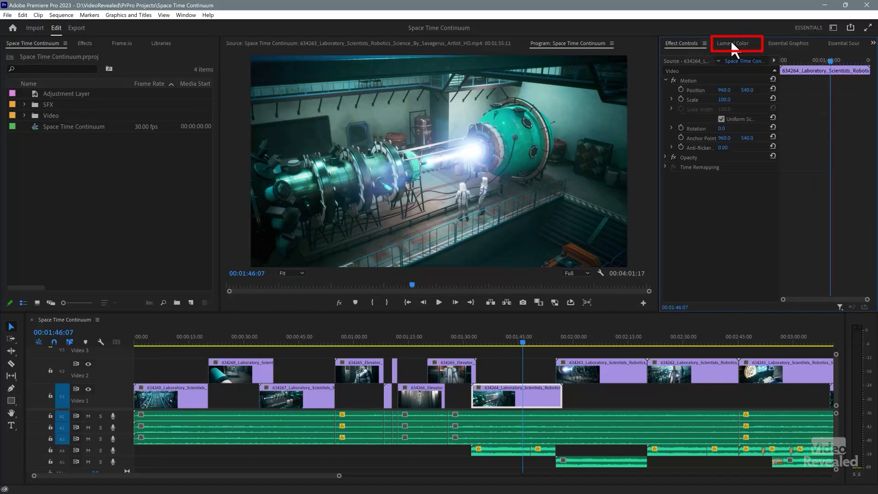
click(735, 43)
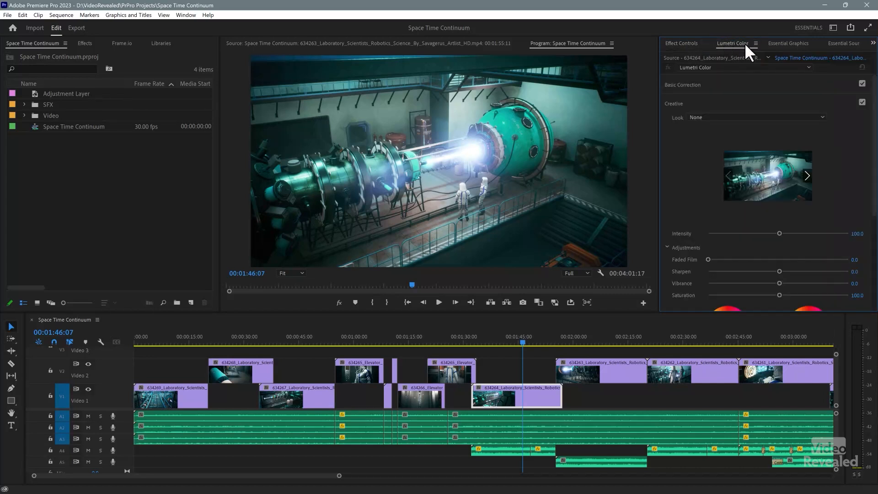
click(754, 43)
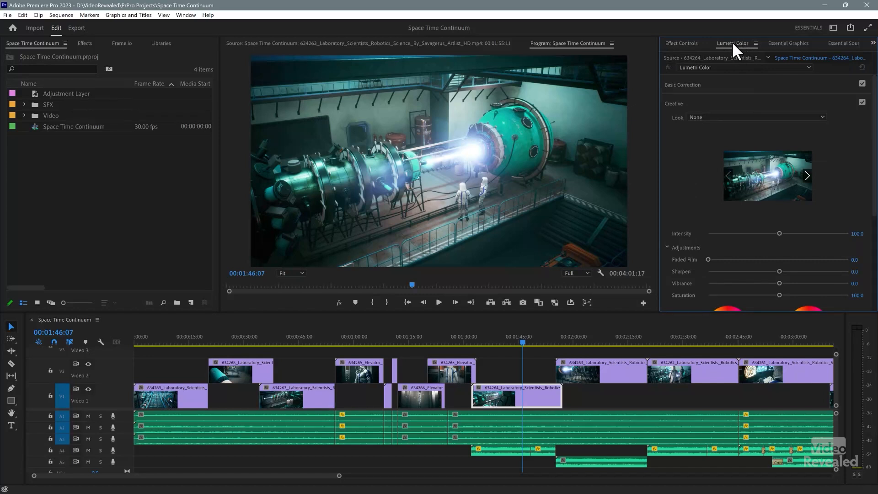
mouse_move(767, 172)
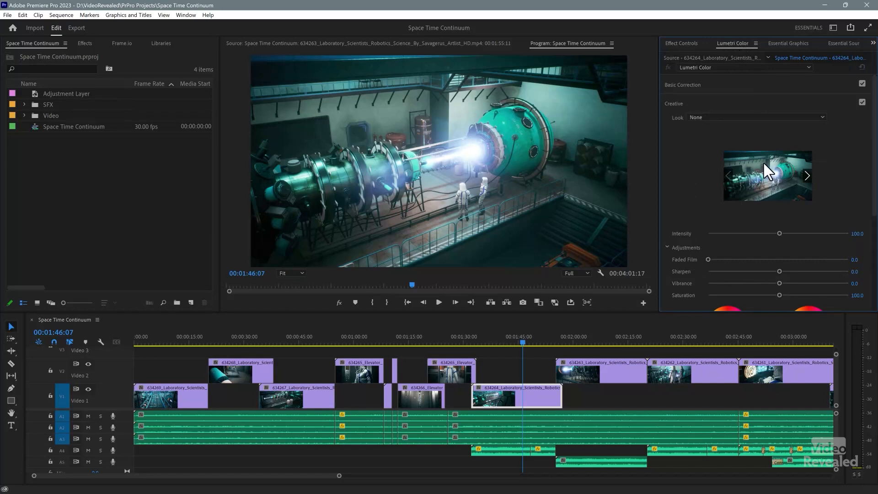
mouse_move(738, 51)
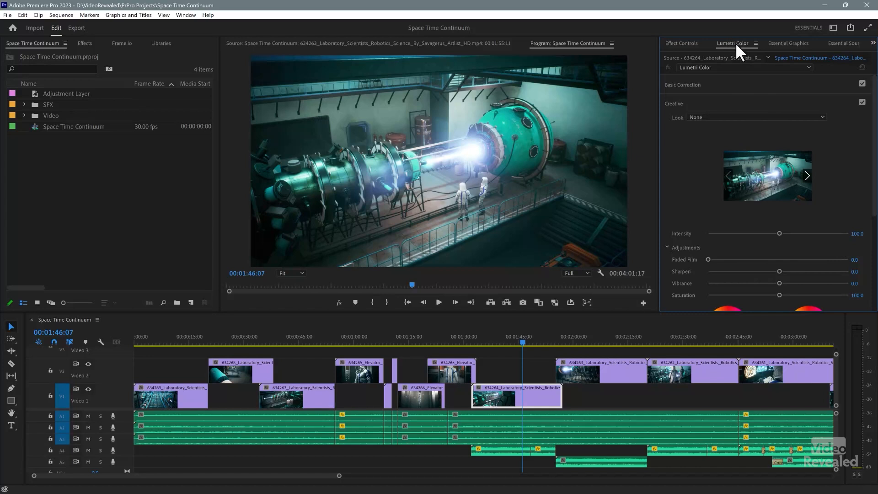
mouse_move(759, 139)
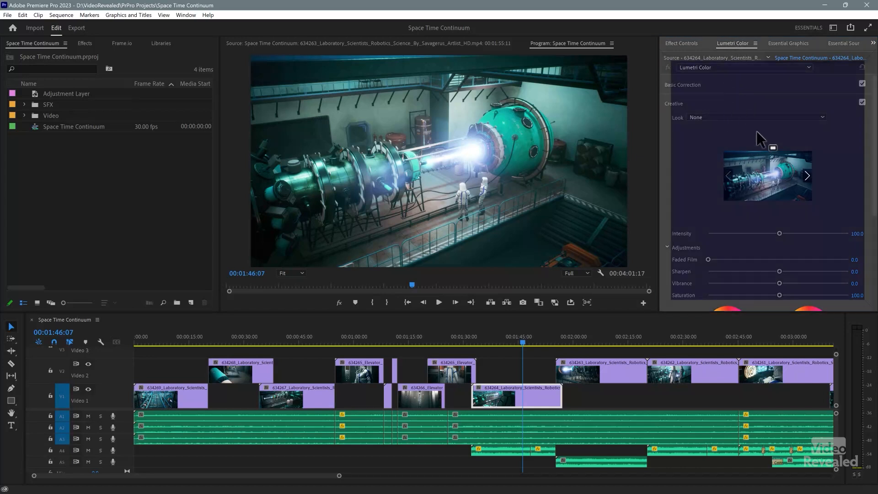
mouse_move(677, 88)
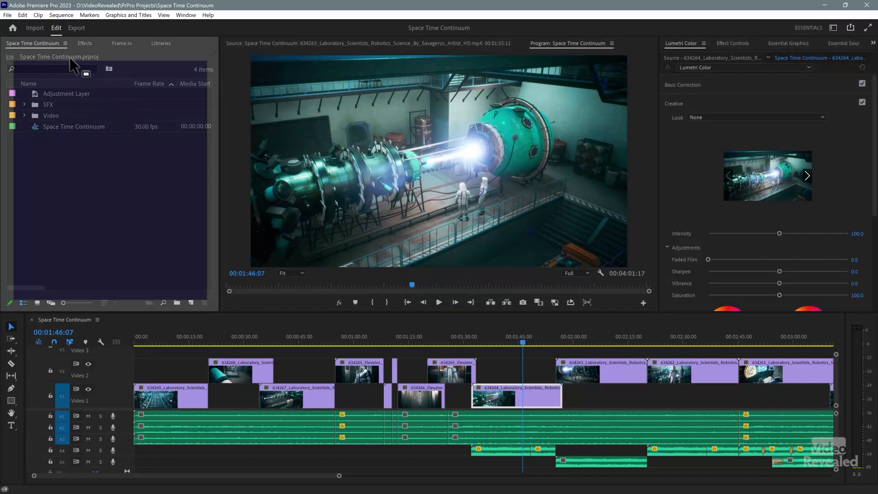
mouse_move(168, 59)
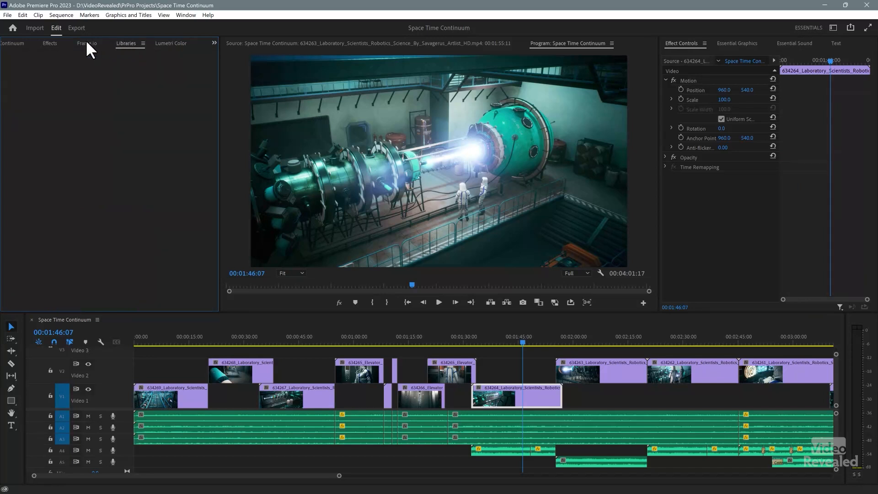
click(171, 43)
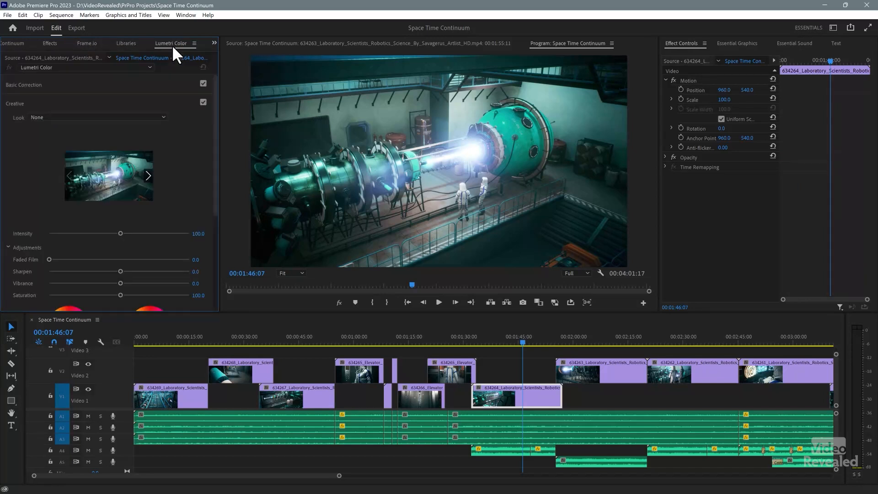
mouse_move(874, 253)
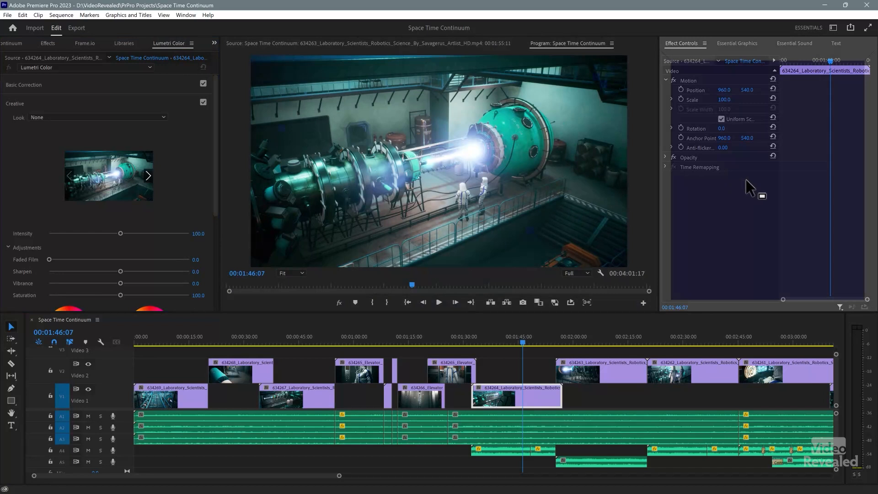
mouse_move(867, 186)
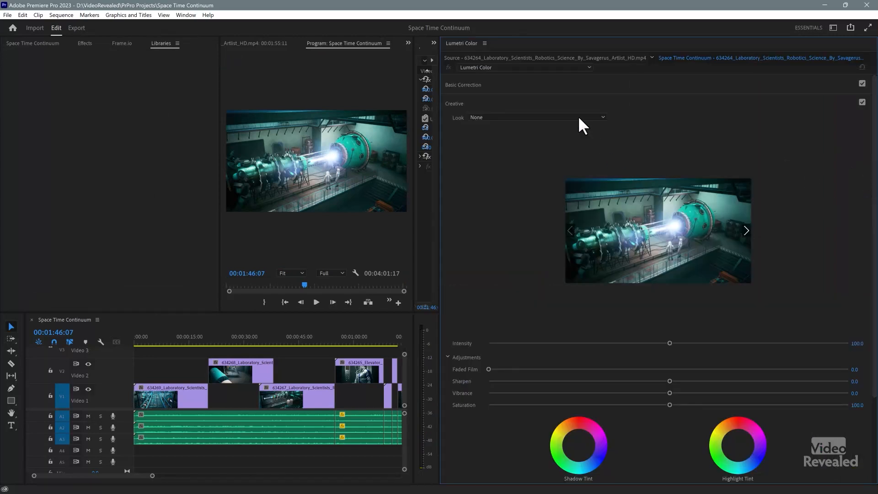
mouse_move(440, 191)
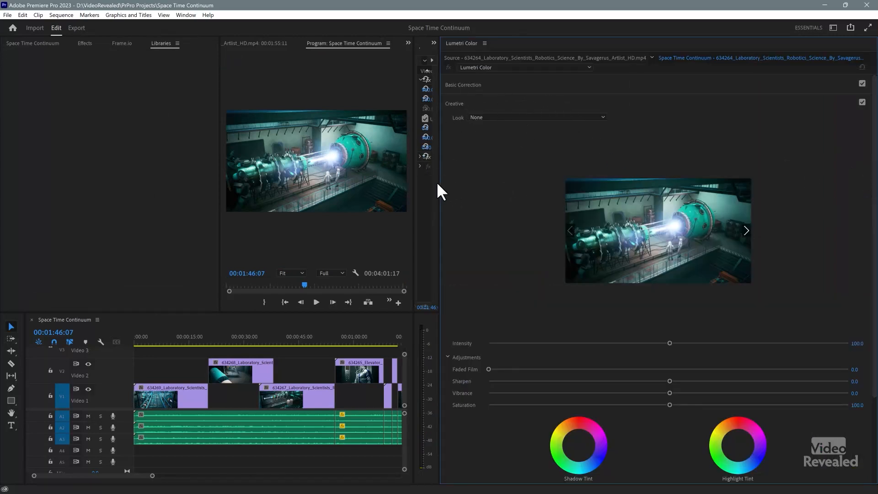
- Dock Lumetri Color as its own full-height column beside Effect Controls
click(436, 43)
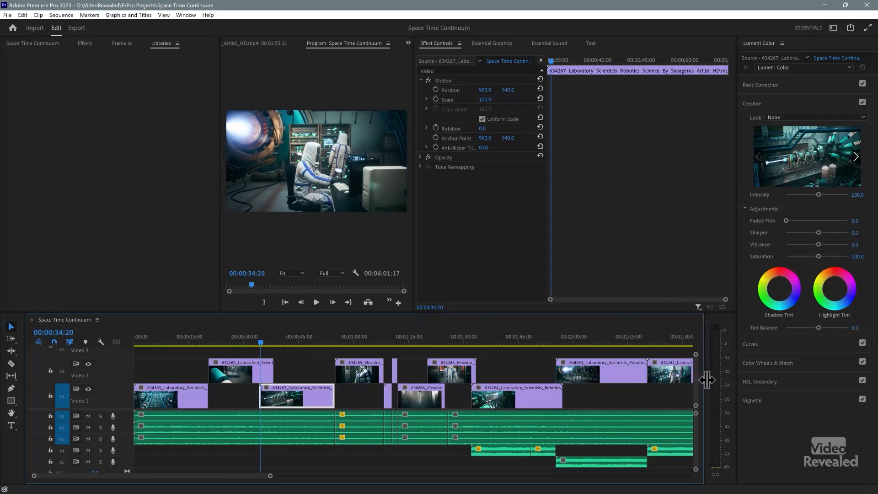
mouse_move(414, 186)
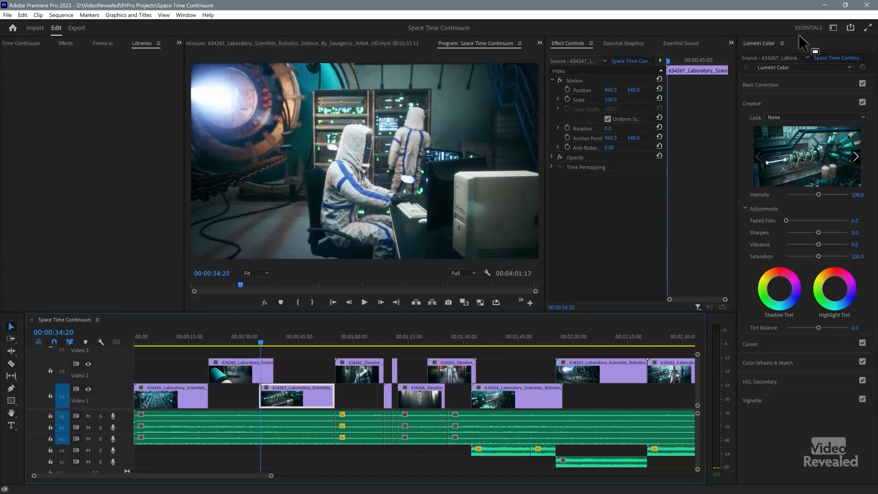
mouse_move(772, 341)
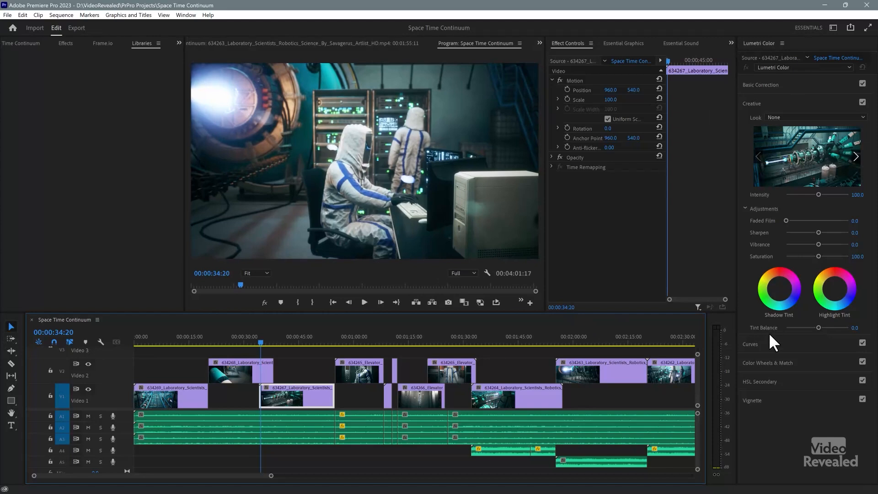
mouse_move(817, 37)
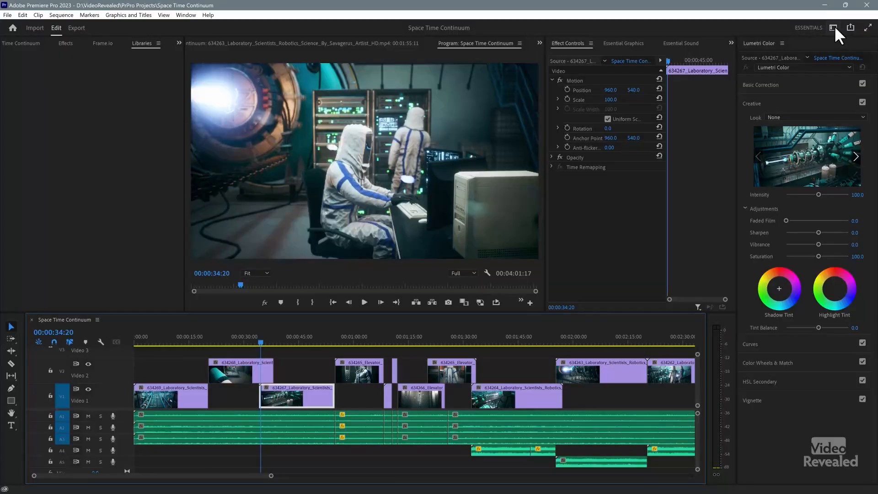
- Switch the interface to the saved 1-HomeBase workspace from the Workspaces list
click(832, 27)
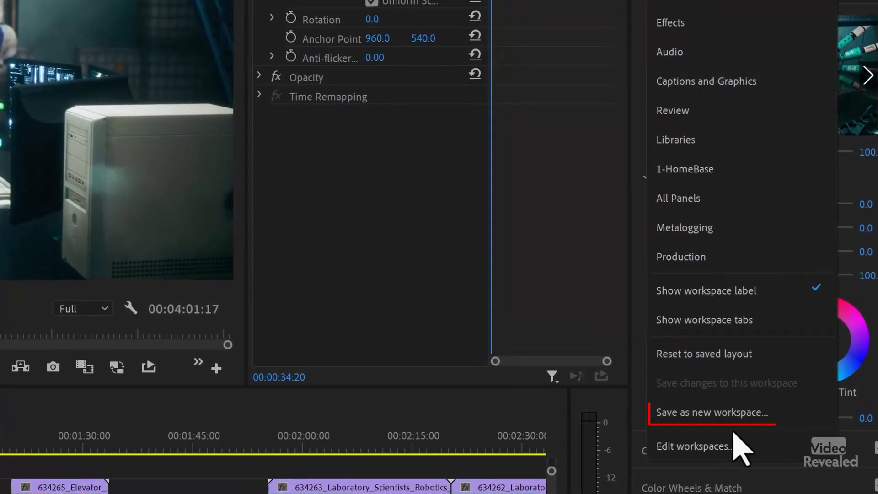
mouse_move(703, 320)
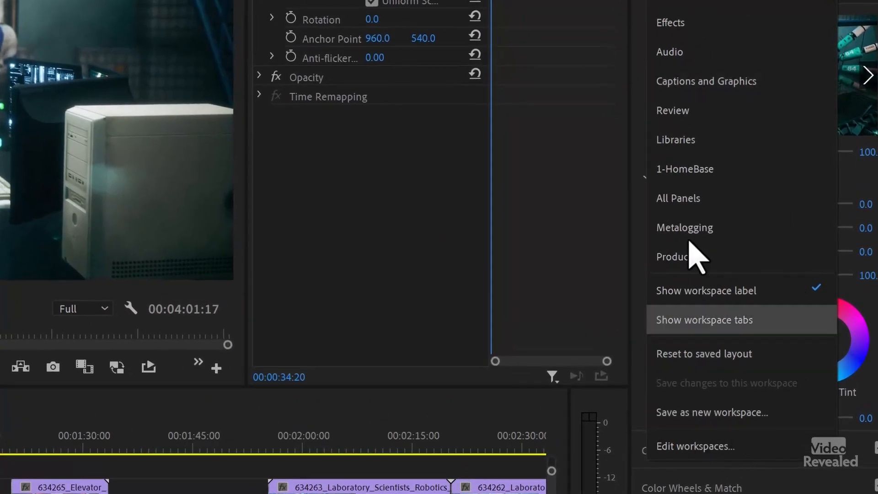
mouse_move(728, 190)
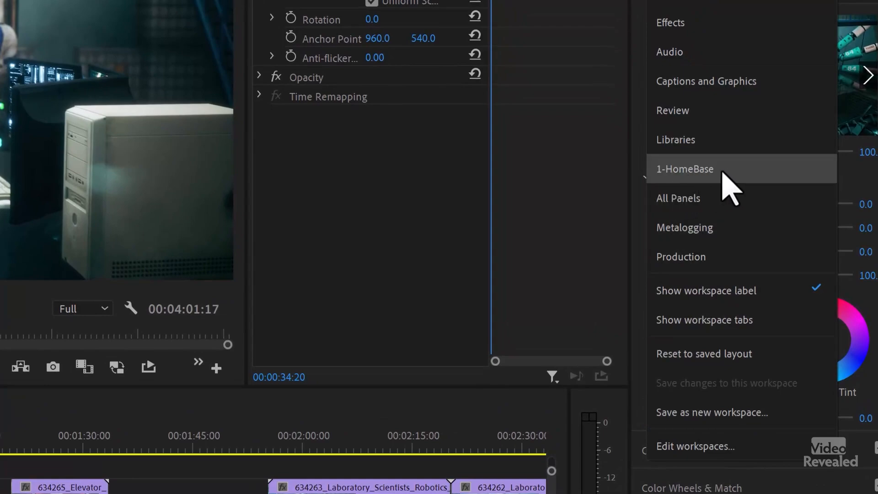
click(684, 168)
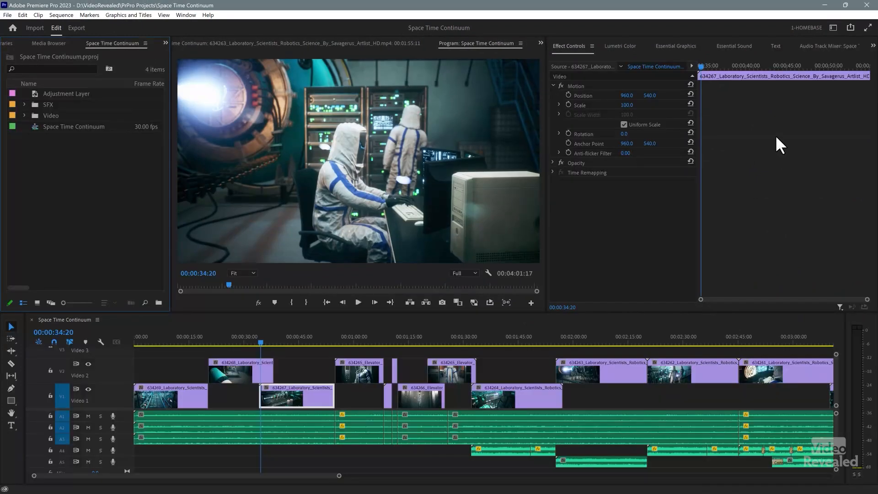
mouse_move(789, 198)
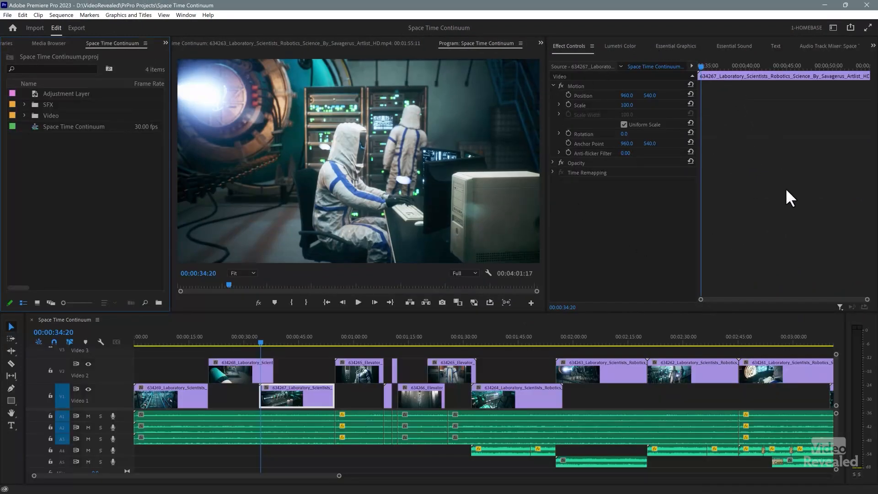
mouse_move(715, 153)
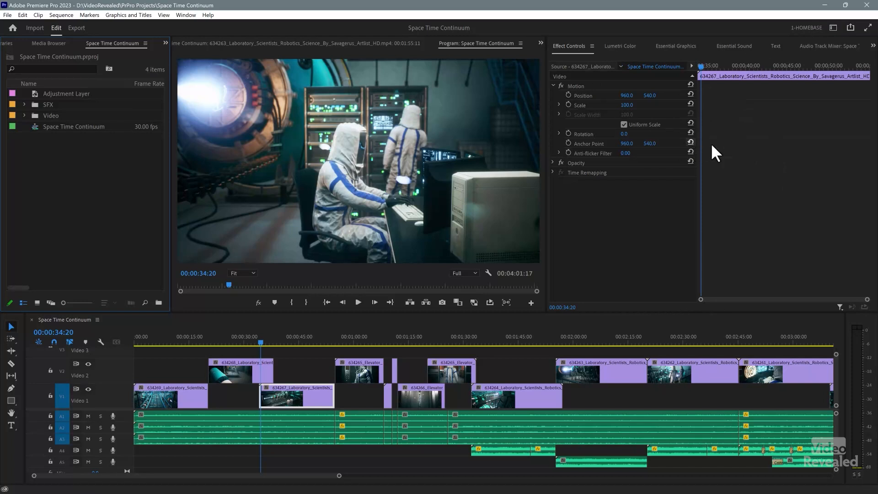
mouse_move(706, 89)
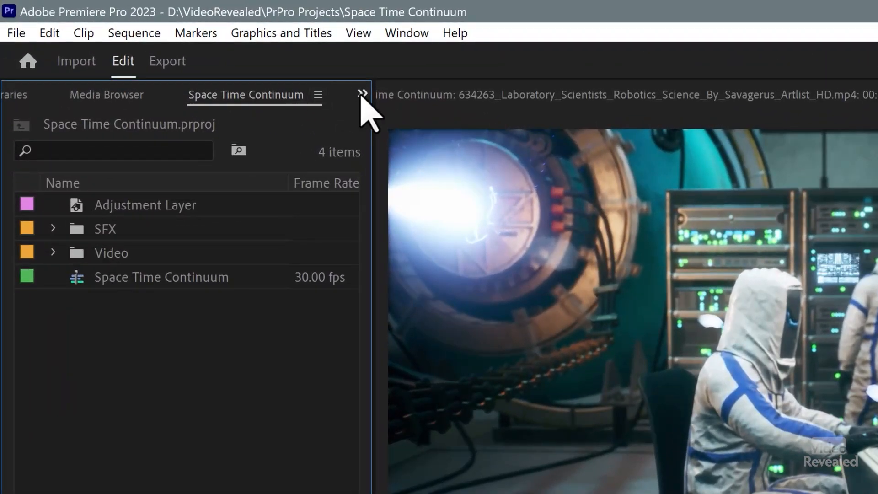
- Bring the hidden Space Time Continuum project panel forward via the group's overflow chevron
click(363, 94)
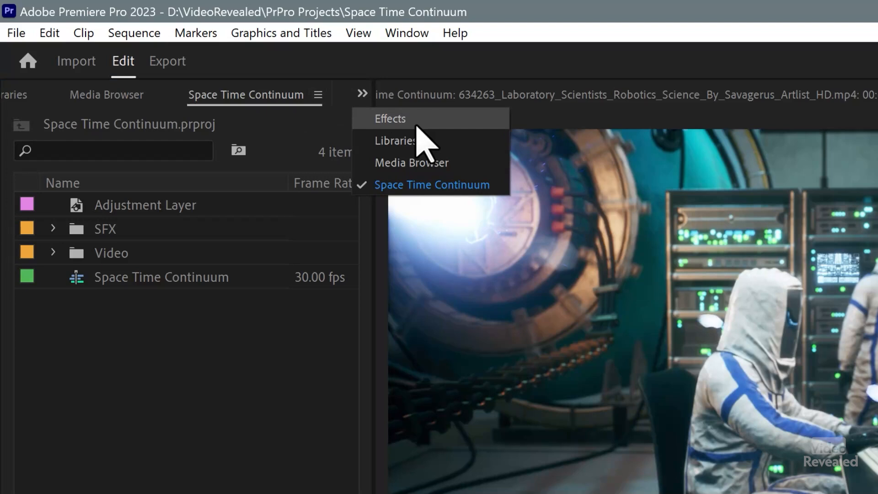
mouse_move(380, 132)
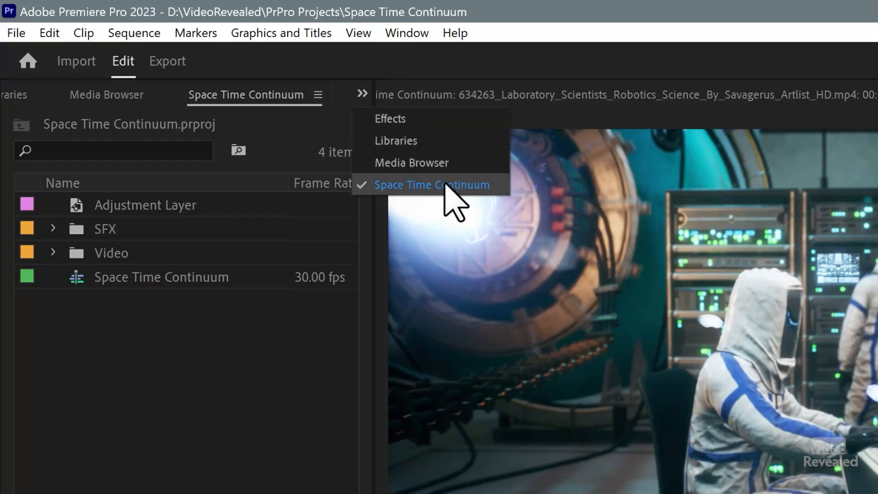
click(431, 185)
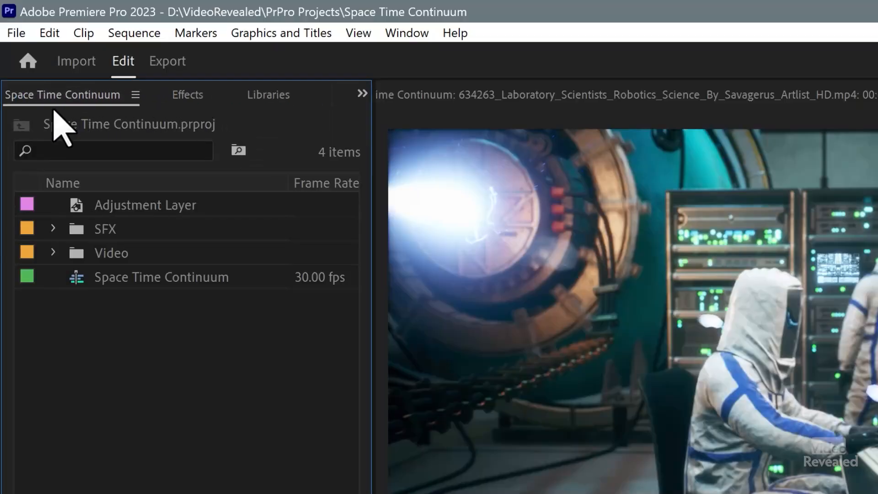
mouse_move(87, 112)
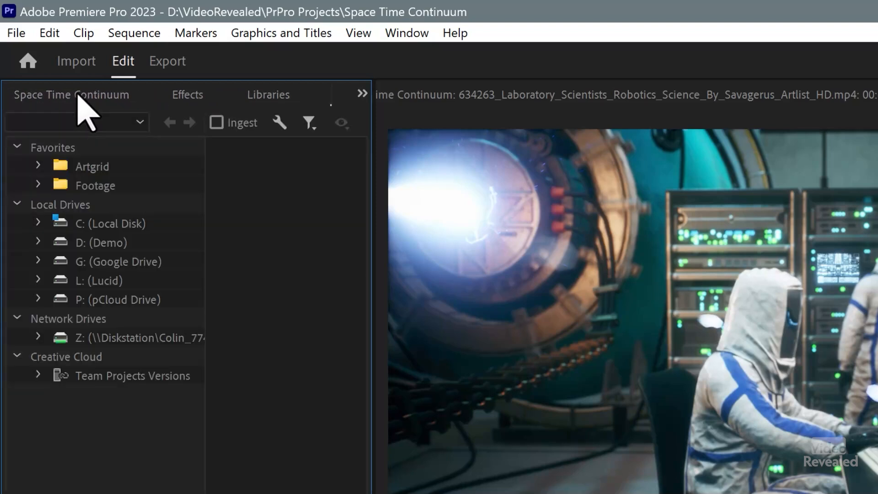
- Return the left panel group to the Space Time Continuum project contents
click(187, 94)
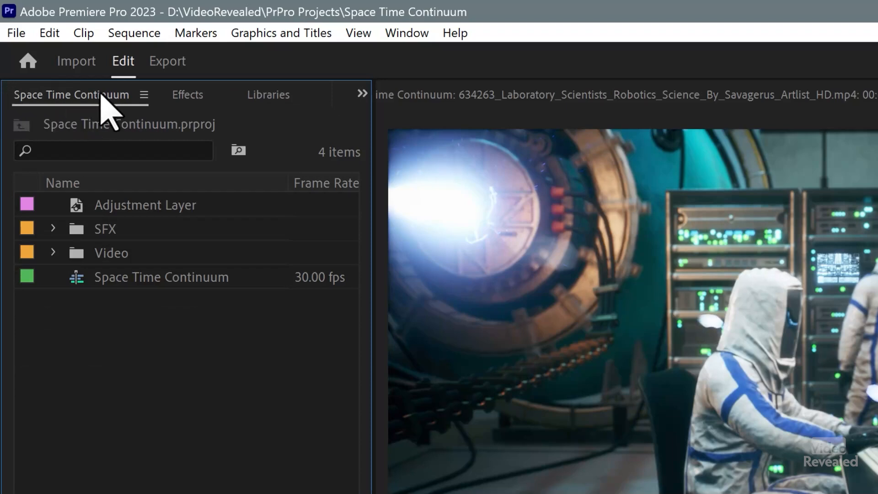
mouse_move(151, 300)
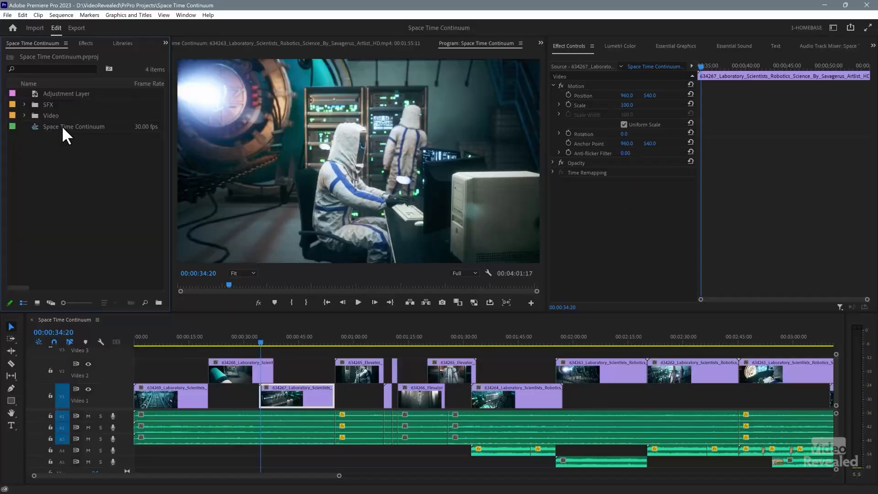
mouse_move(378, 133)
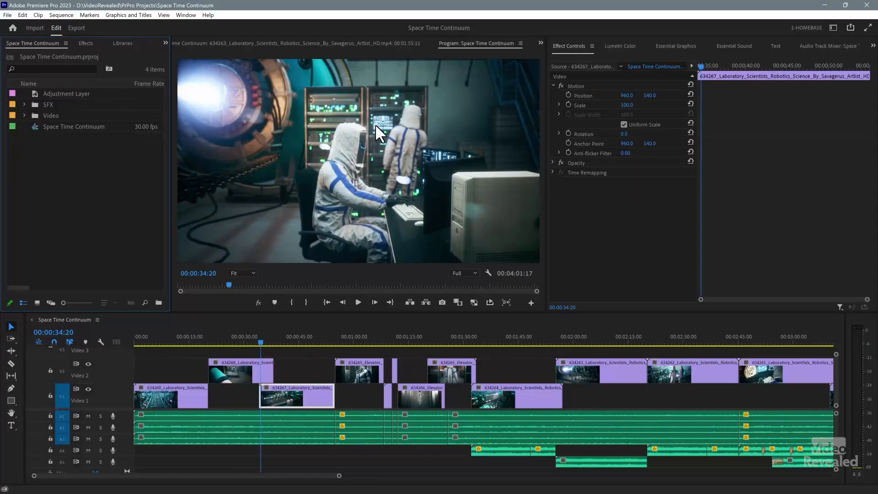
mouse_move(725, 55)
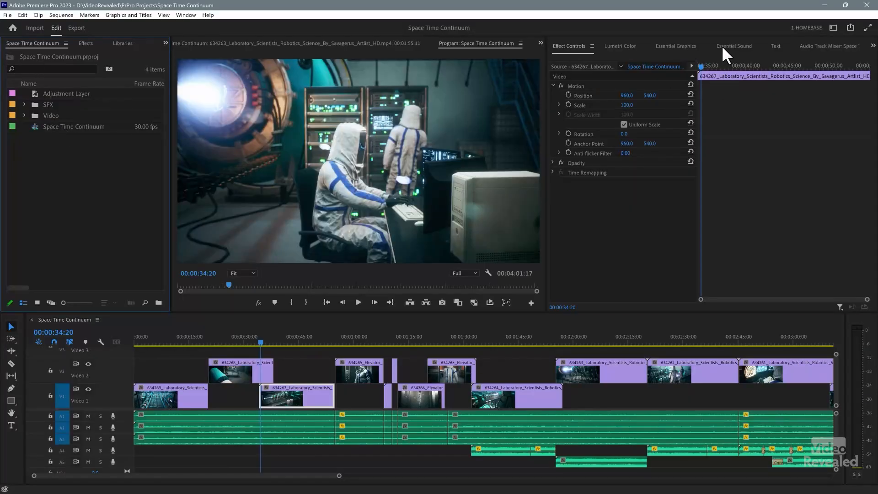
- Show Essential Sound, pull it out as a floating window and position it over the program monitor
click(733, 46)
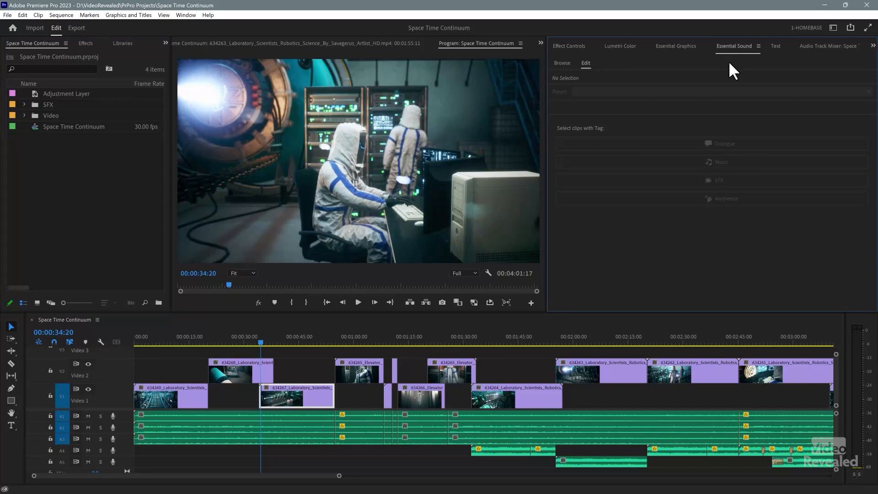
mouse_move(740, 61)
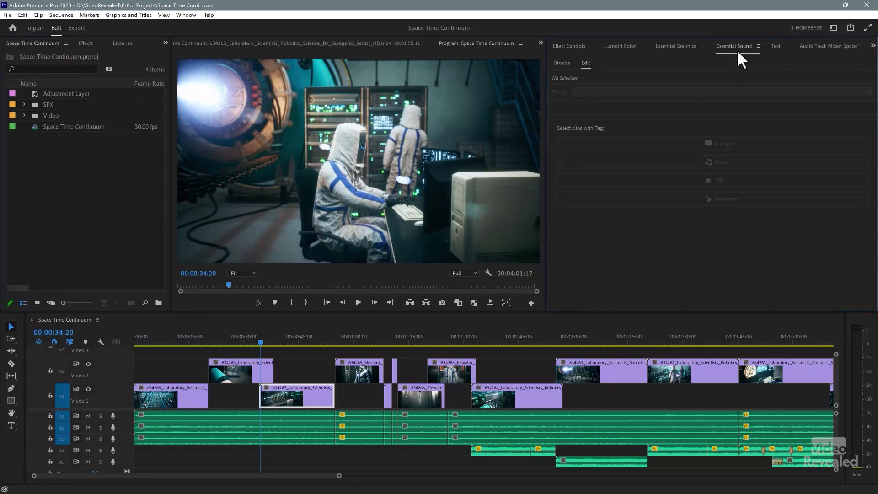
mouse_move(741, 53)
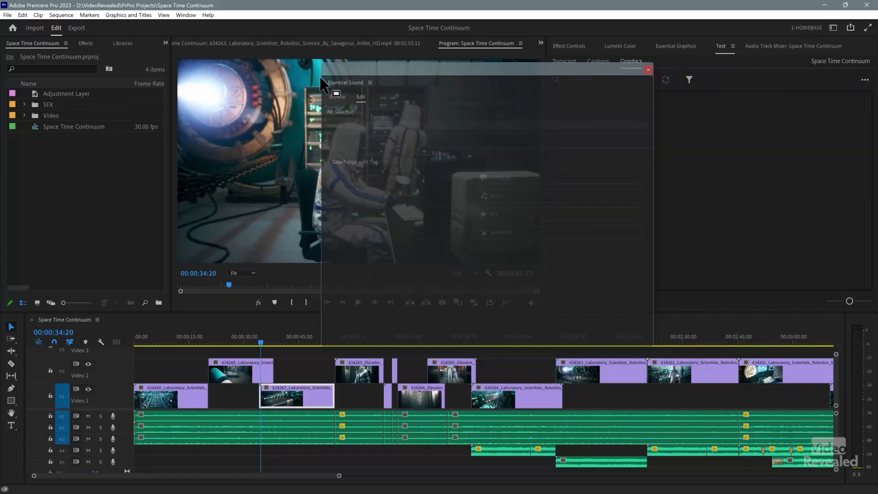
drag(346, 83, 276, 93)
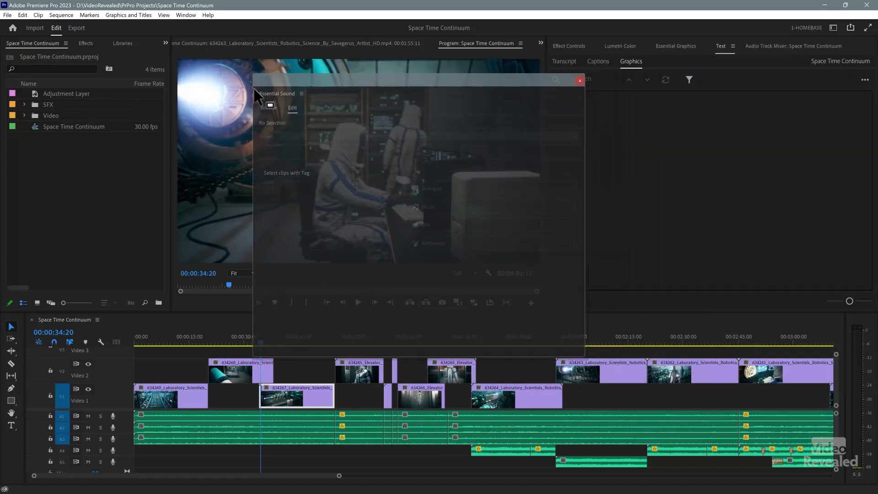
drag(276, 94, 262, 116)
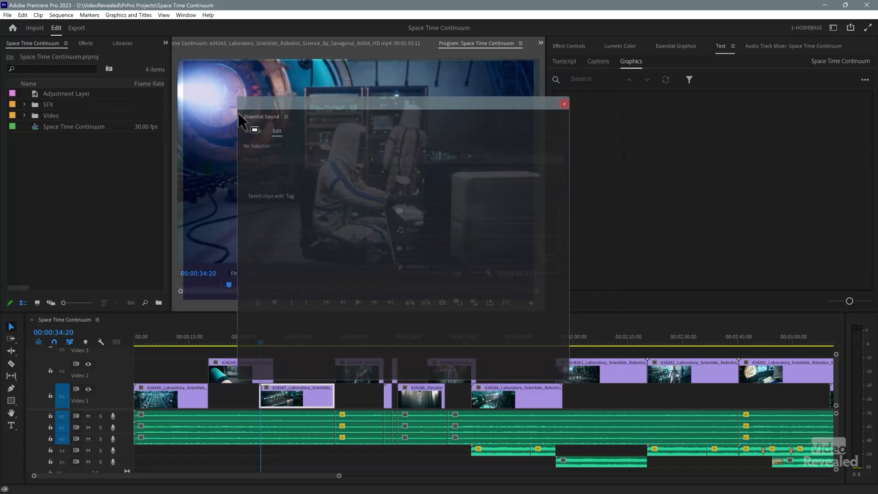
drag(262, 116, 264, 85)
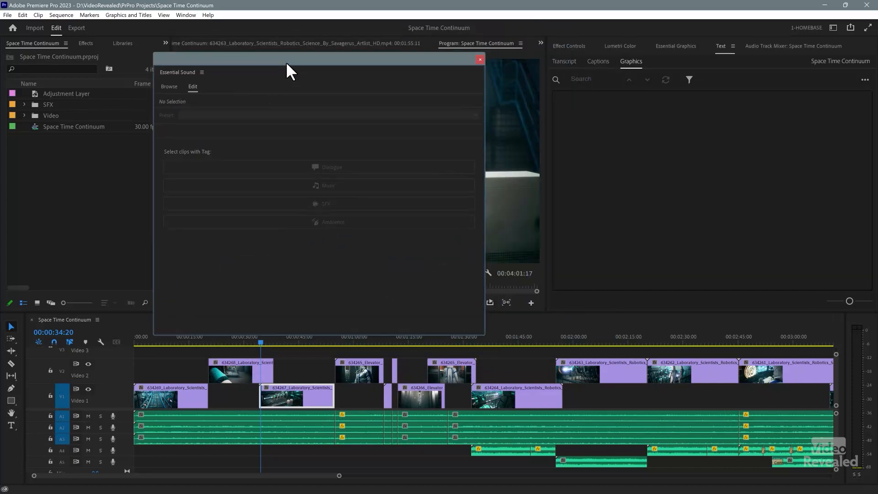
drag(288, 61, 335, 56)
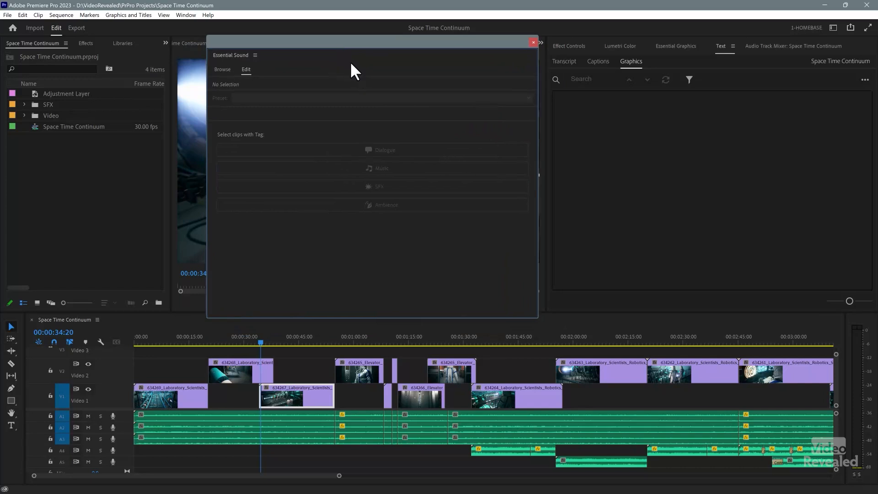
drag(352, 62, 357, 66)
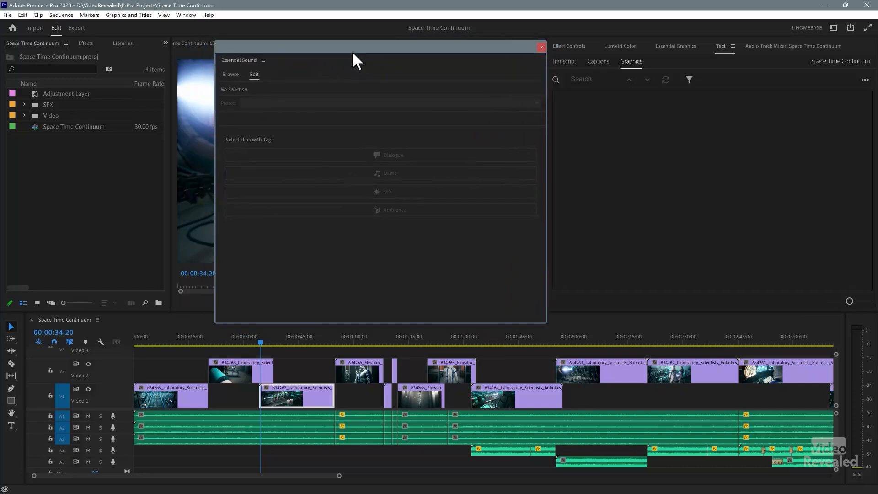
mouse_move(310, 53)
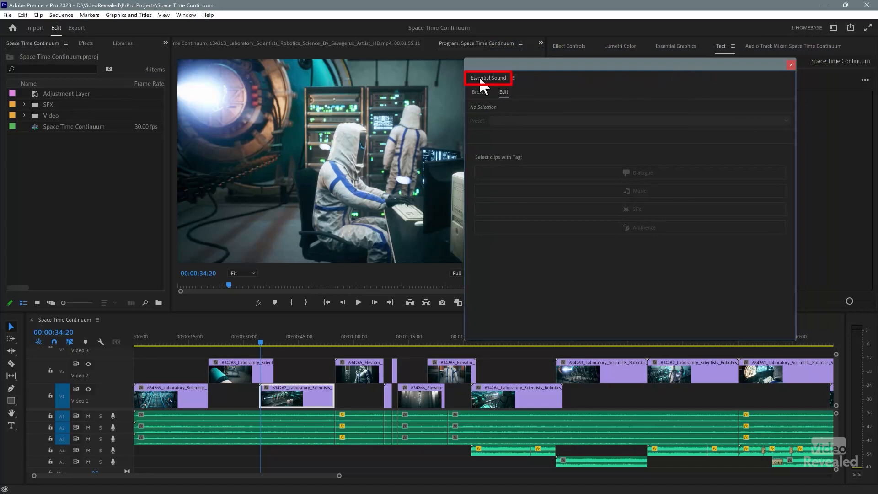
- Drop Essential Sound into the right panel group and show it there
click(790, 64)
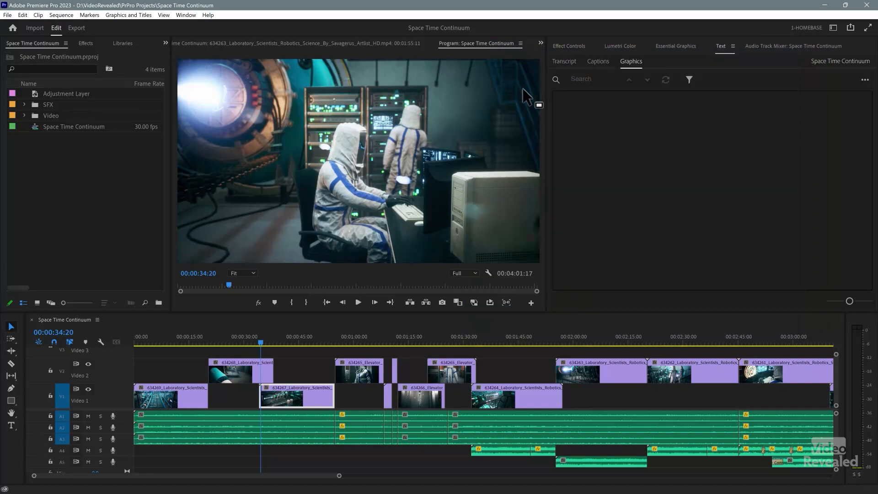
click(829, 46)
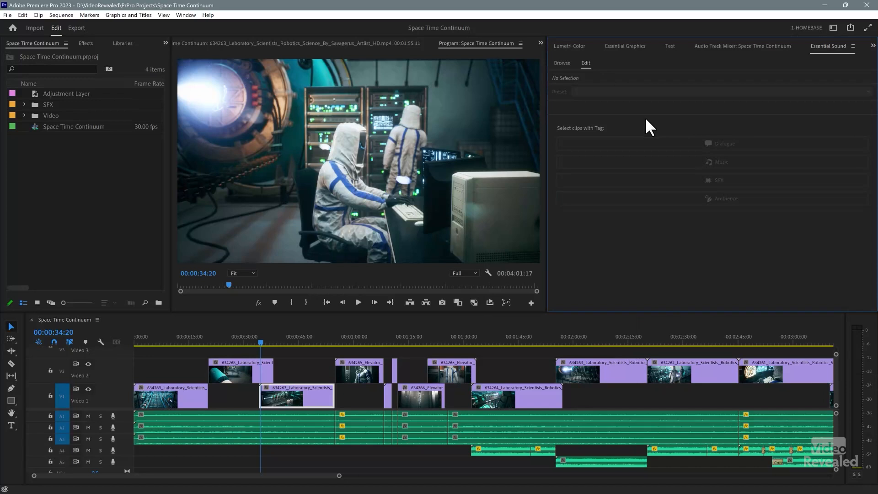
mouse_move(828, 53)
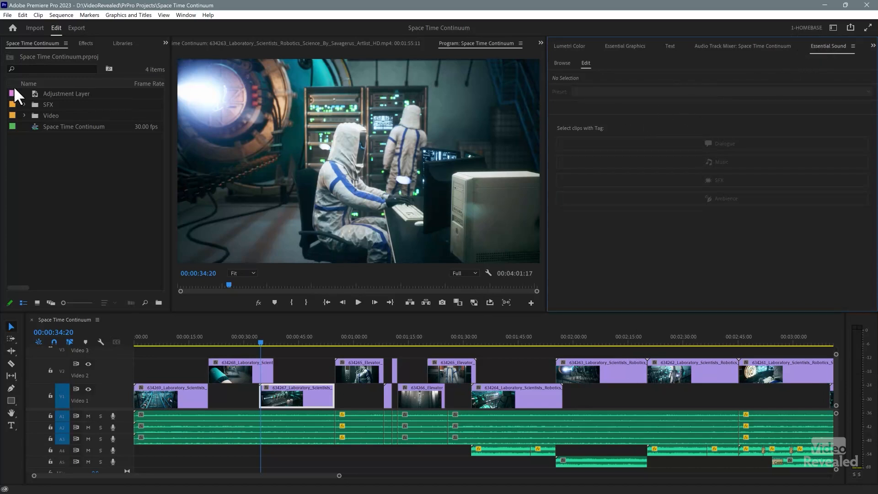
mouse_move(648, 164)
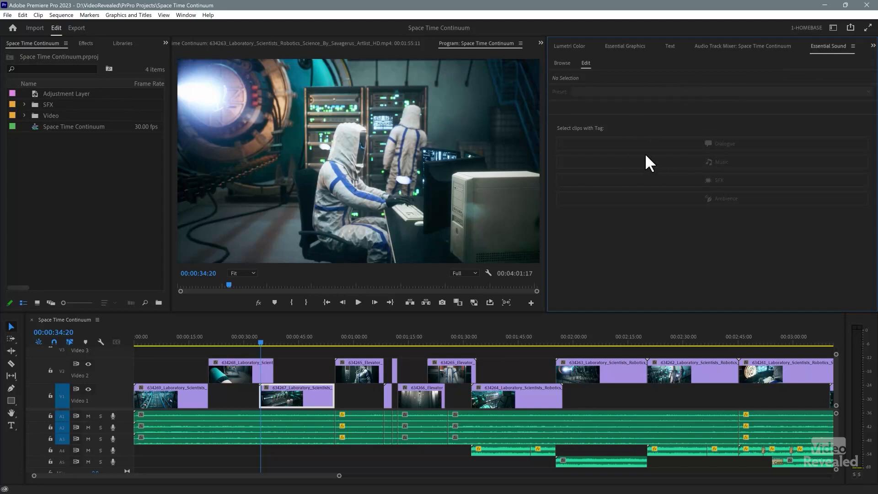
mouse_move(64, 330)
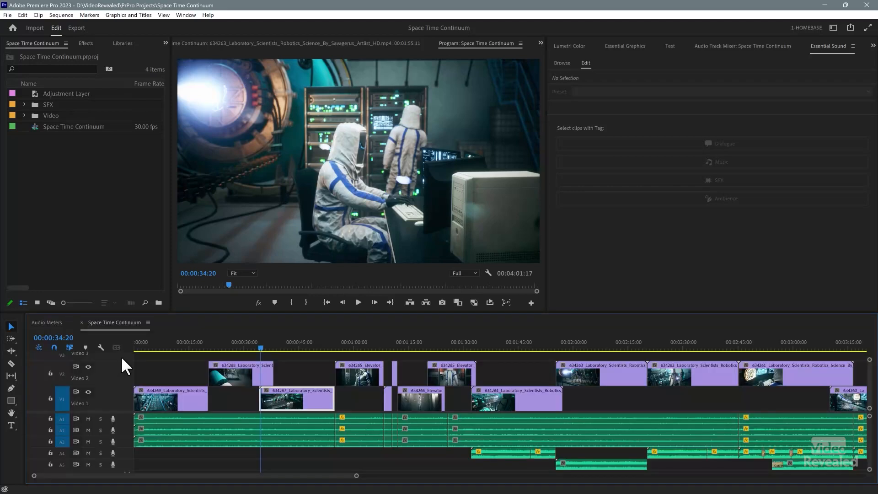
mouse_move(180, 340)
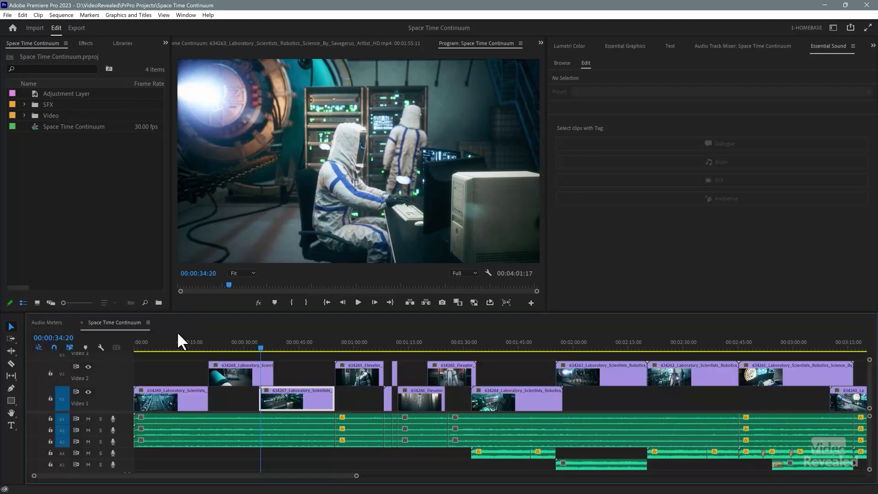
- Move the playhead to about 46 seconds and toggle between Audio Meters and the timeline
click(286, 347)
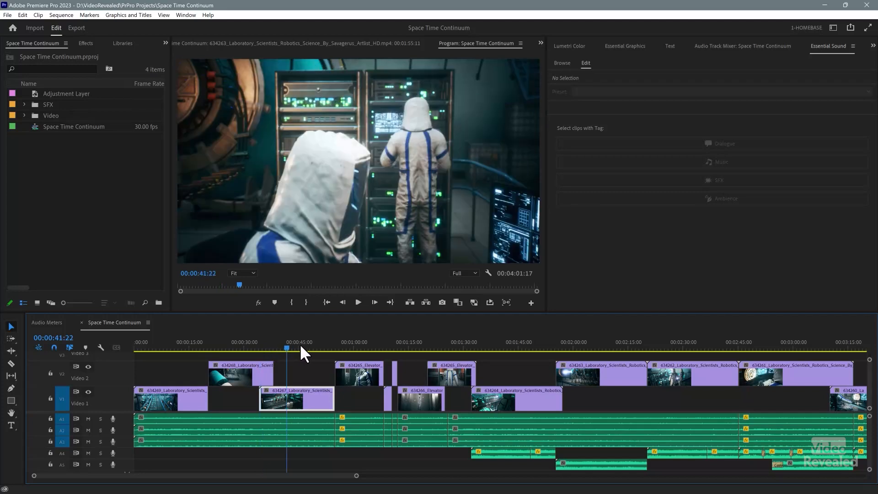
click(305, 348)
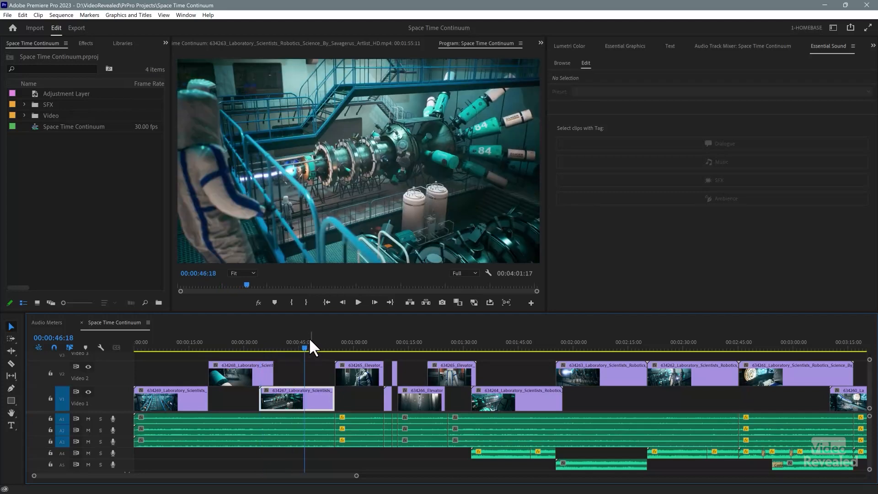
click(47, 322)
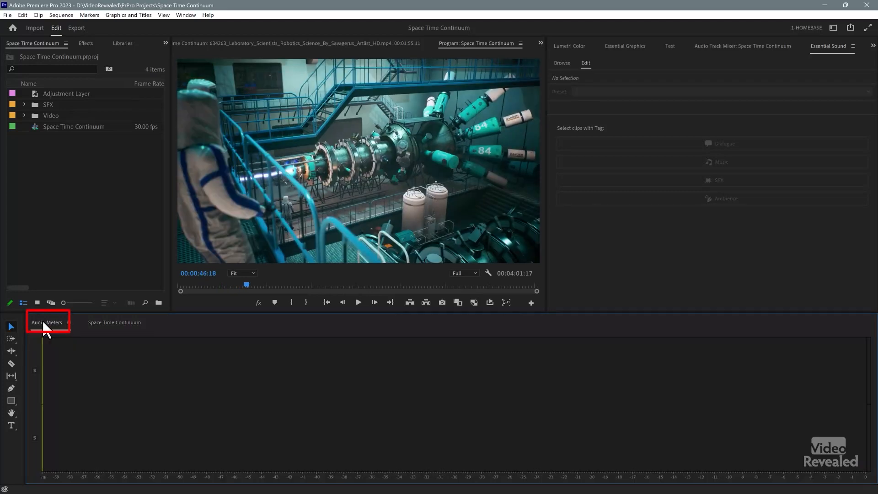
click(113, 322)
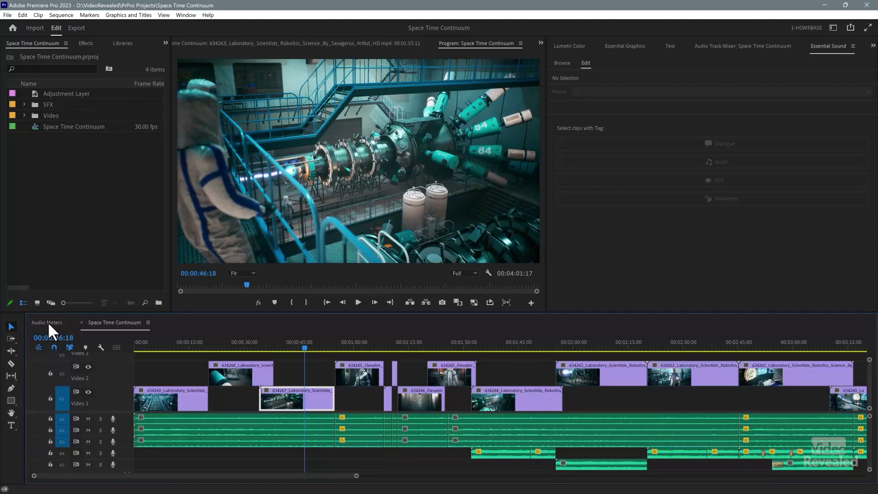
click(46, 322)
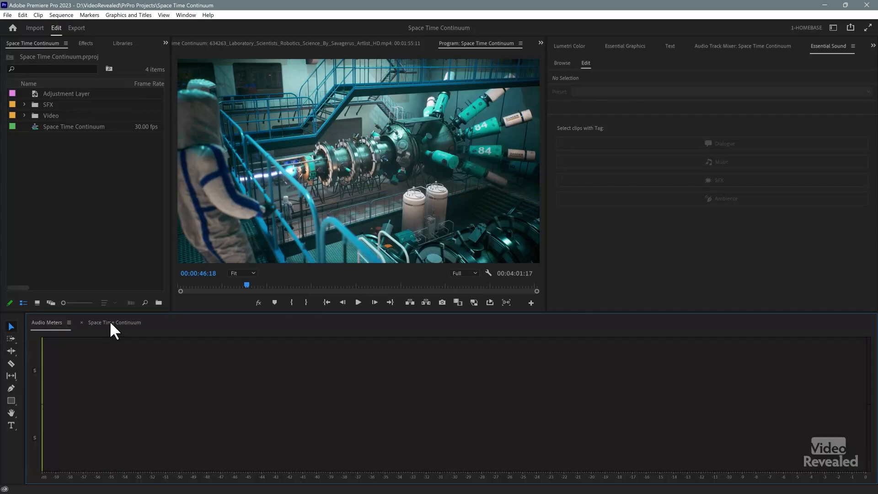
- Place Audio Meters after the timeline tab in the lower group and show it
click(114, 322)
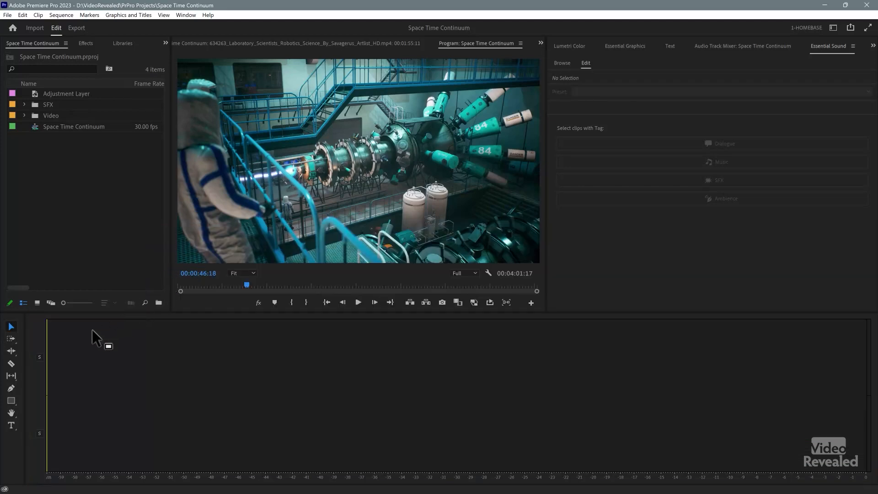
double_click(73, 127)
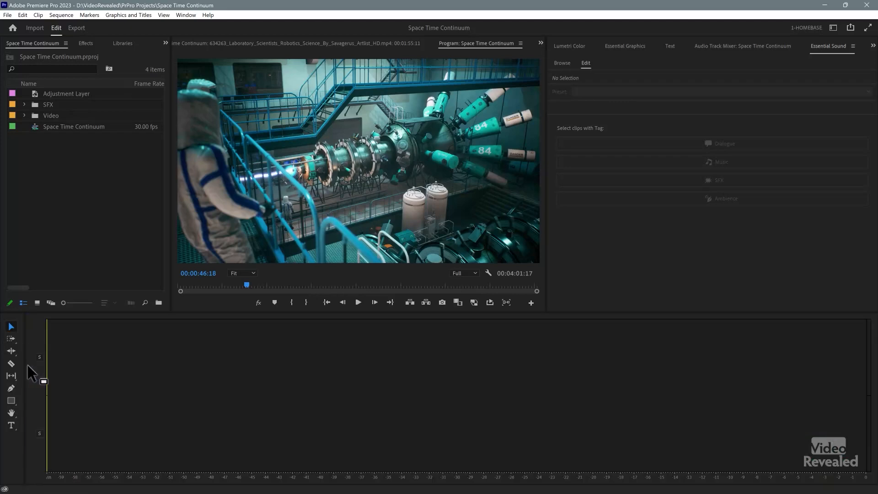
double_click(73, 126)
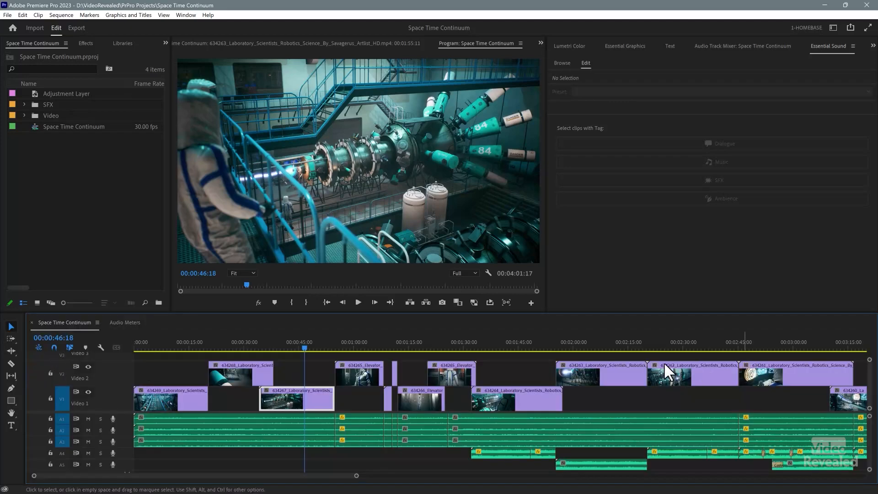
click(125, 321)
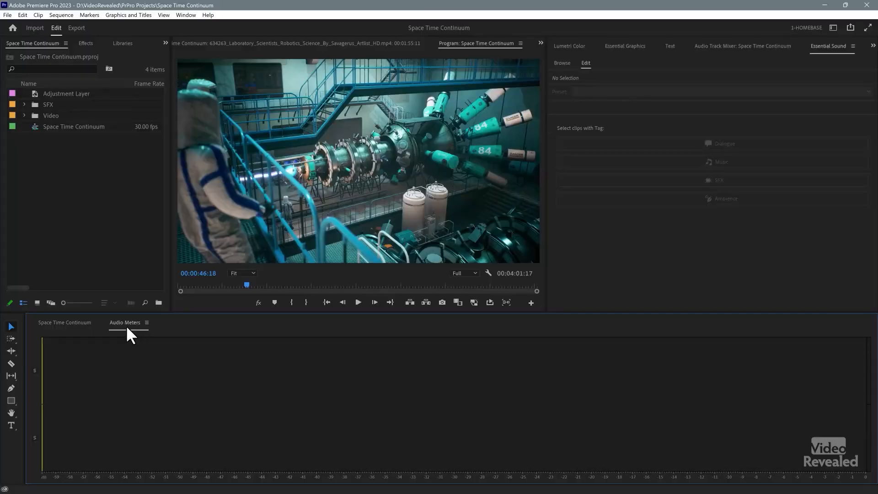
- Undock Audio Meters into a floating window and move it toward the centre of the monitor
click(64, 322)
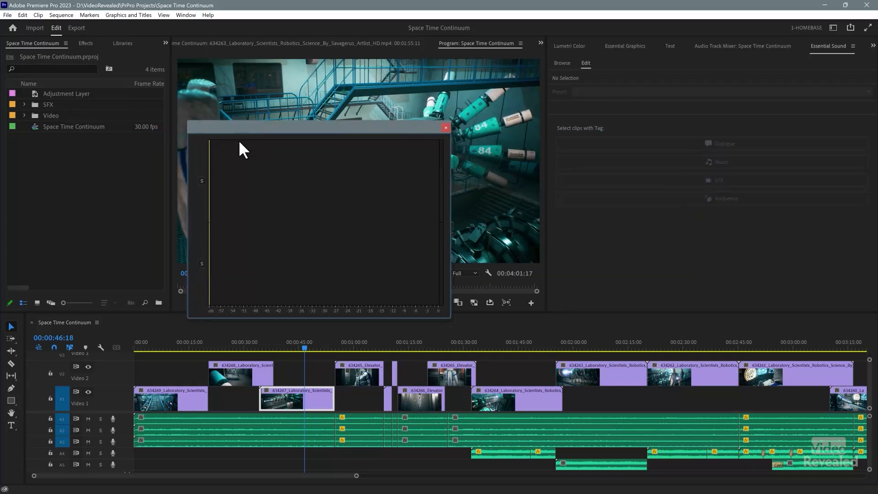
mouse_move(237, 156)
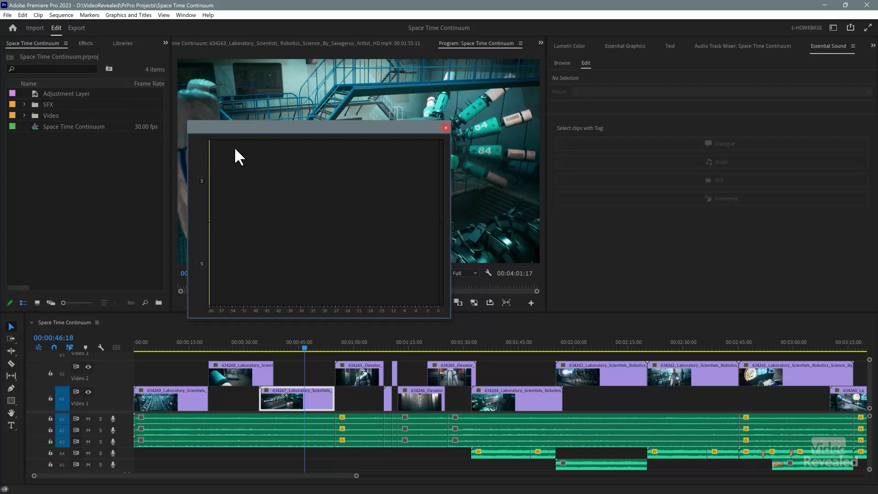
mouse_move(249, 154)
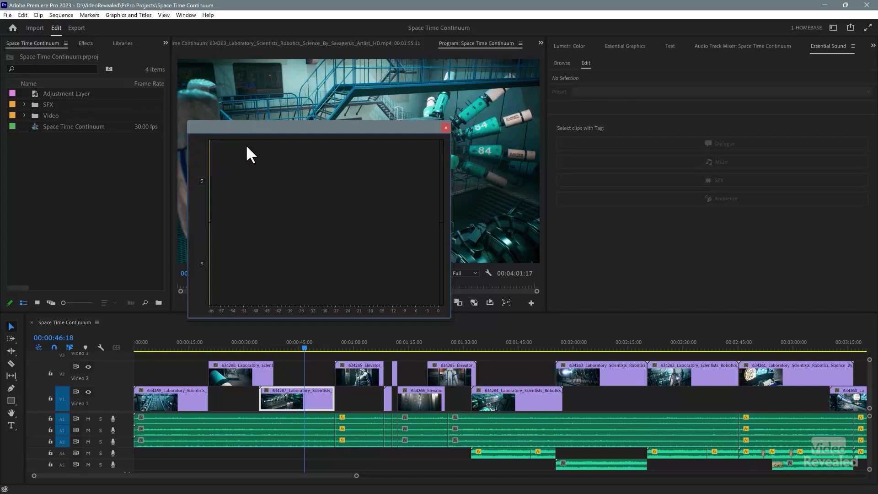
drag(318, 127, 415, 163)
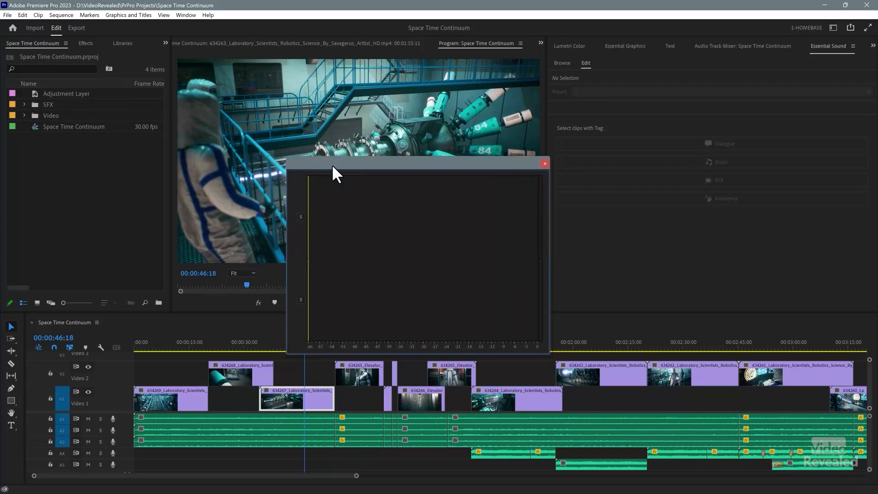
mouse_move(336, 193)
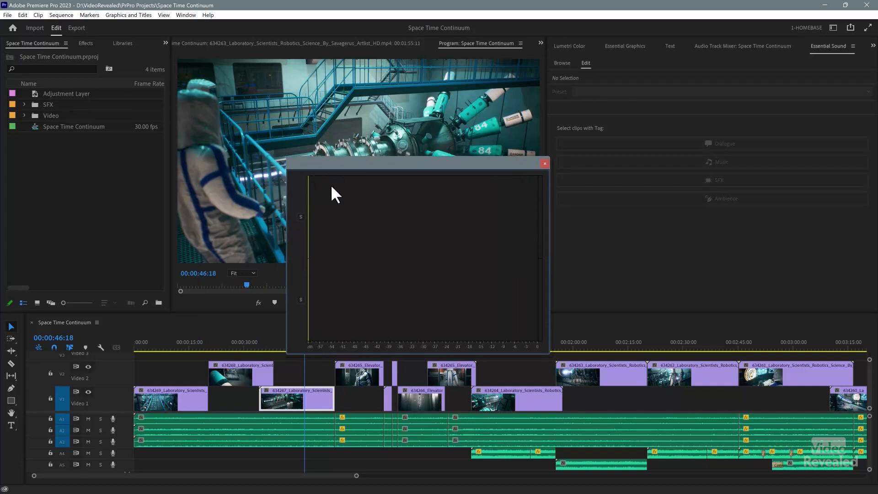
mouse_move(300, 264)
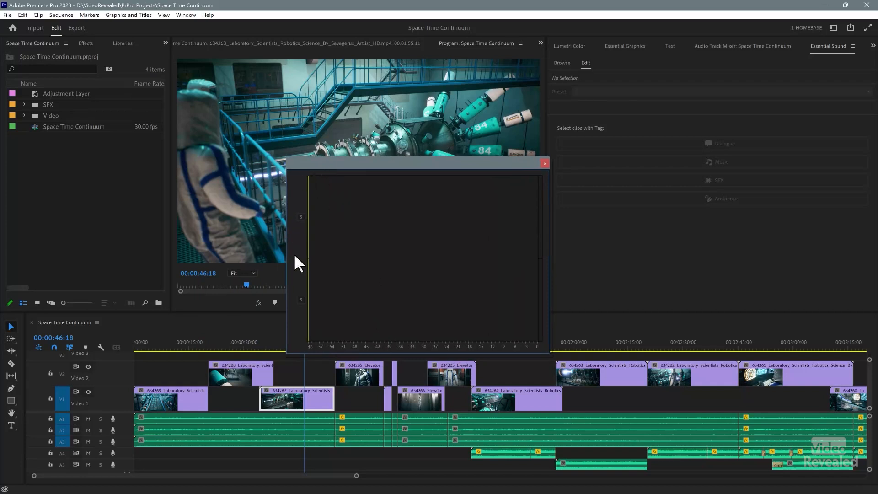
mouse_move(372, 209)
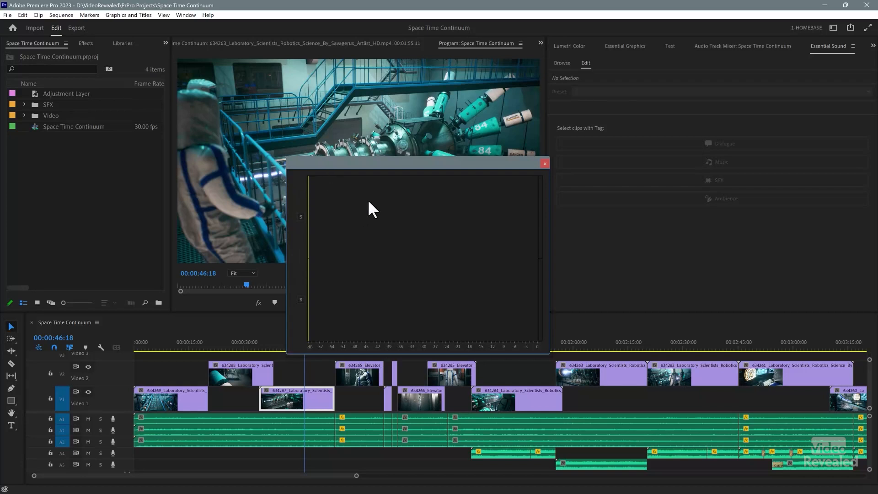